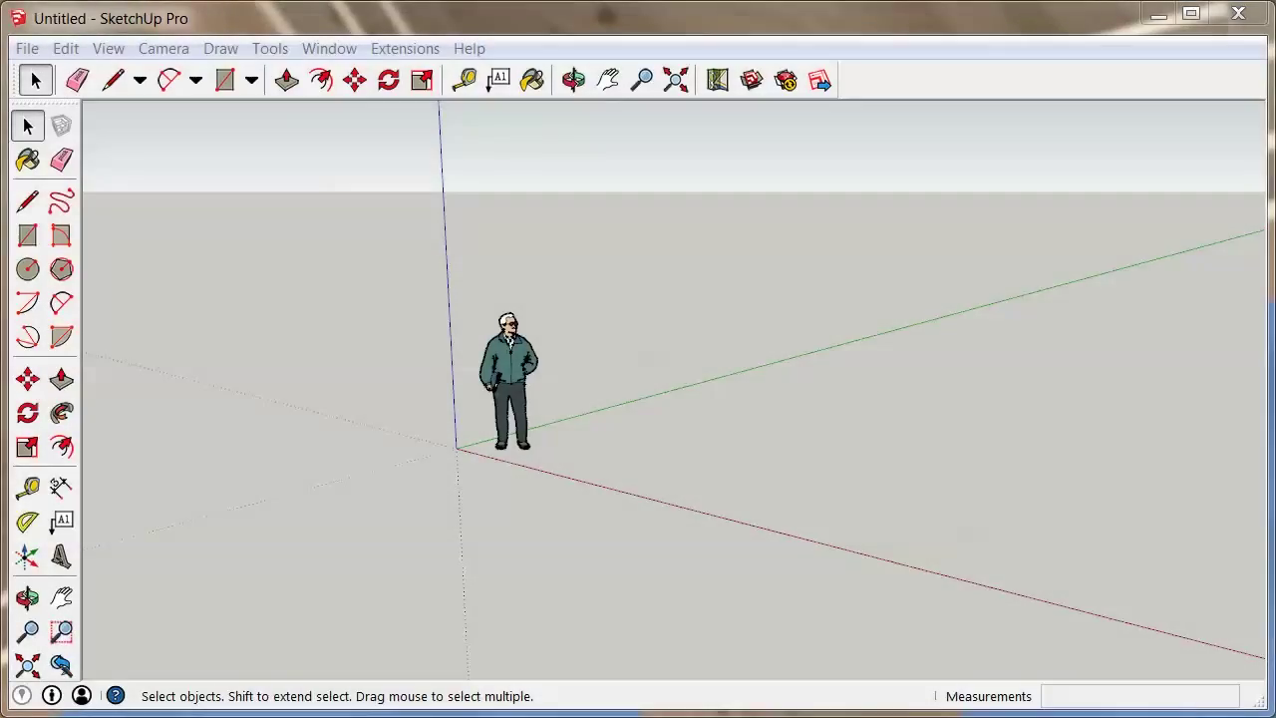
{"action": "mouse_move", "coordinate": [689, 455]}
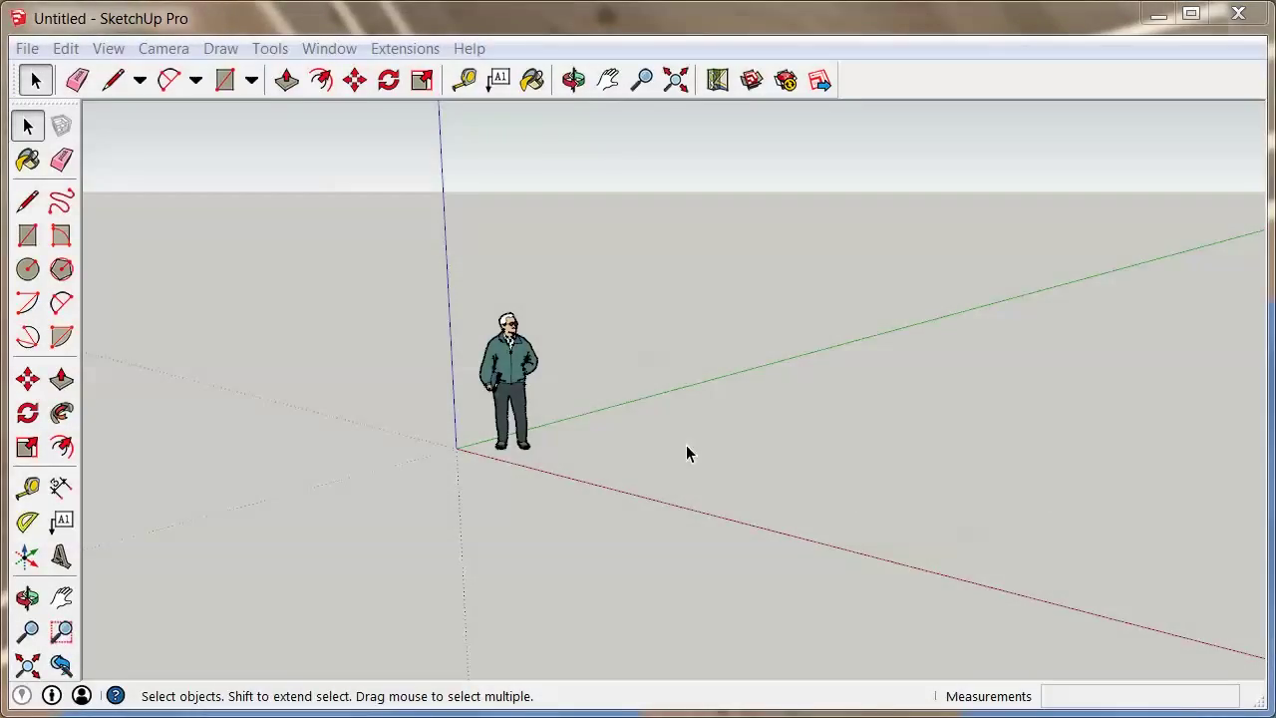
{"action": "mouse_move", "coordinate": [431, 486]}
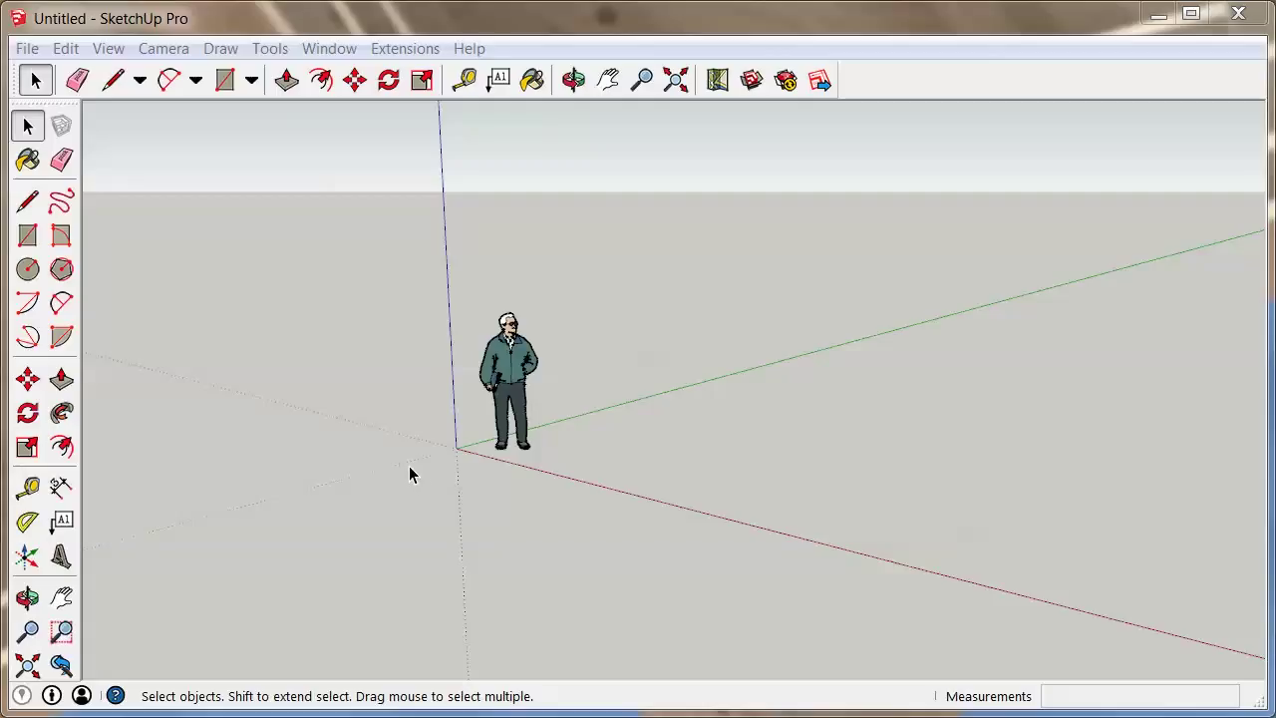
{"action": "mouse_move", "coordinate": [372, 372]}
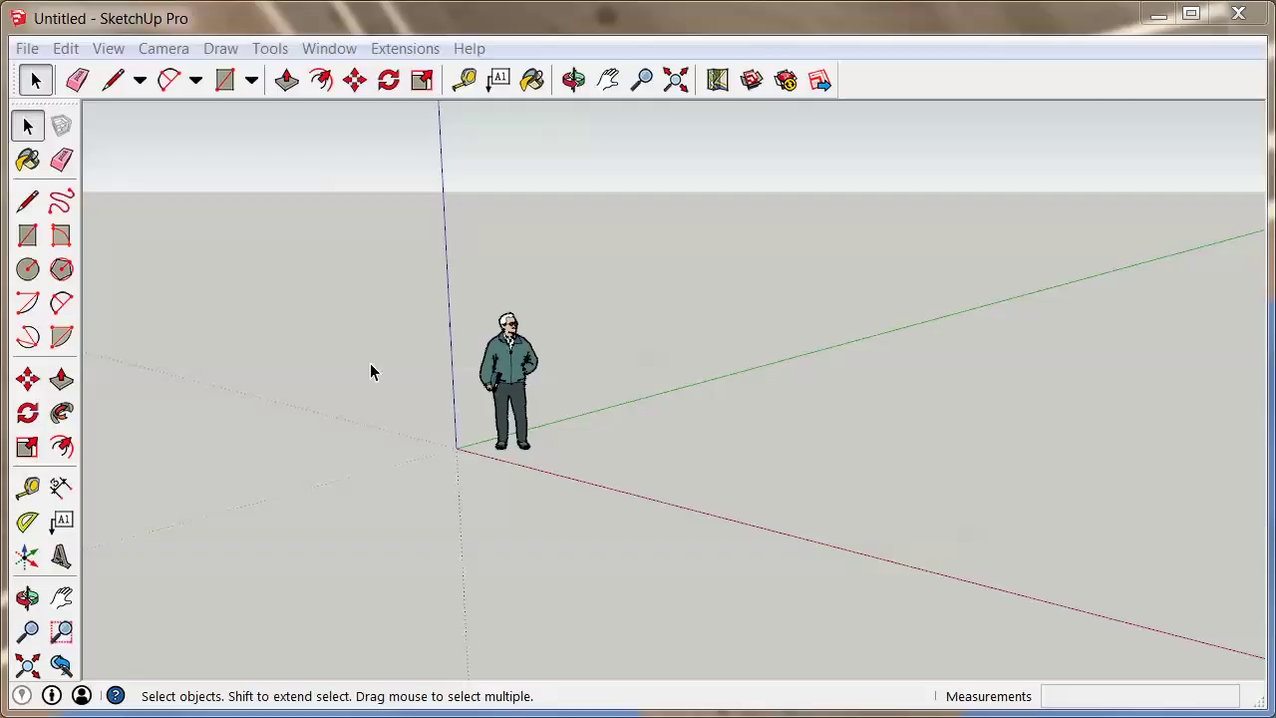
{"action": "mouse_move", "coordinate": [548, 468]}
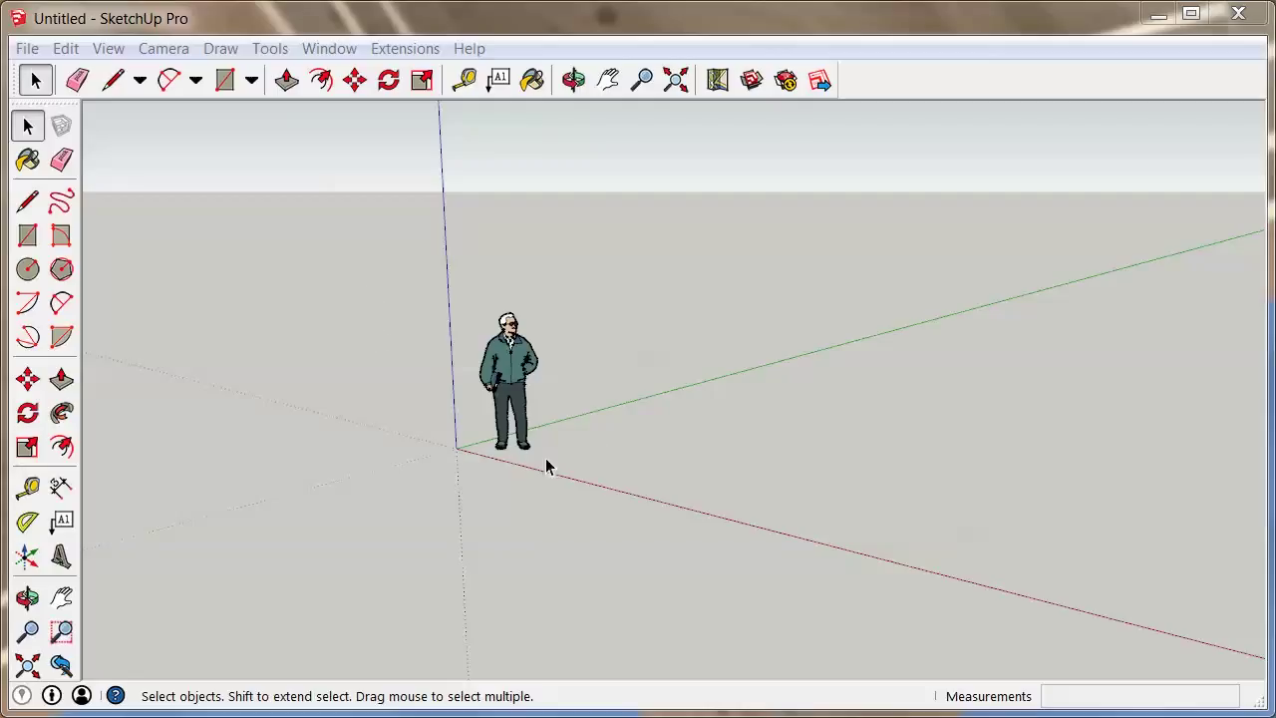
{"action": "mouse_move", "coordinate": [676, 499]}
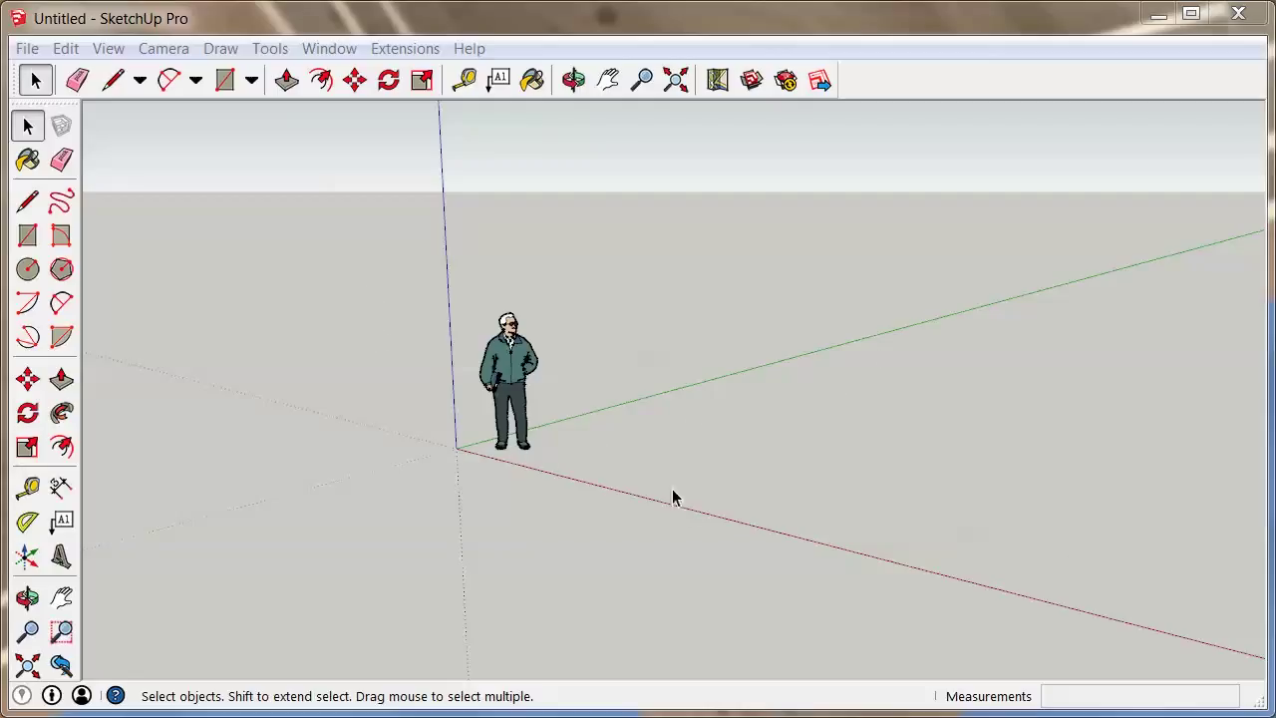
{"action": "mouse_move", "coordinate": [698, 394]}
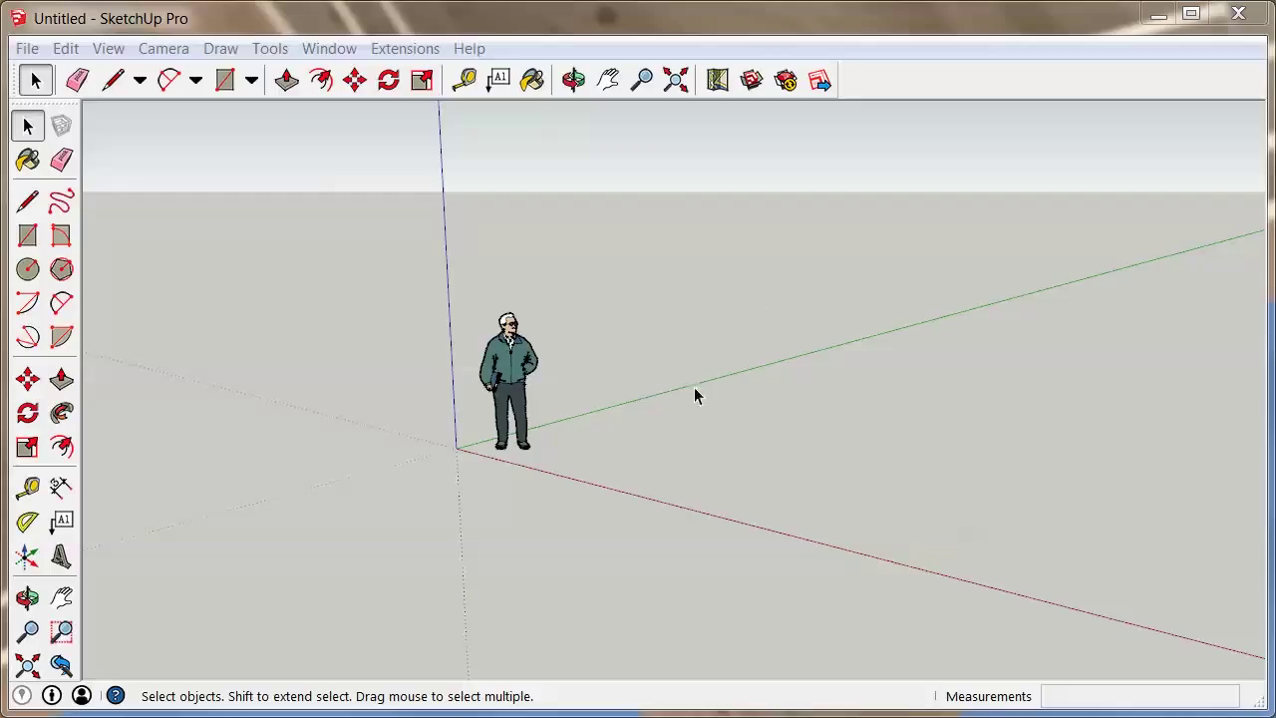
- Import the floor-plan JPEG as an image and place its corner at the origin
{"action": "left_click", "coordinate": [573, 80]}
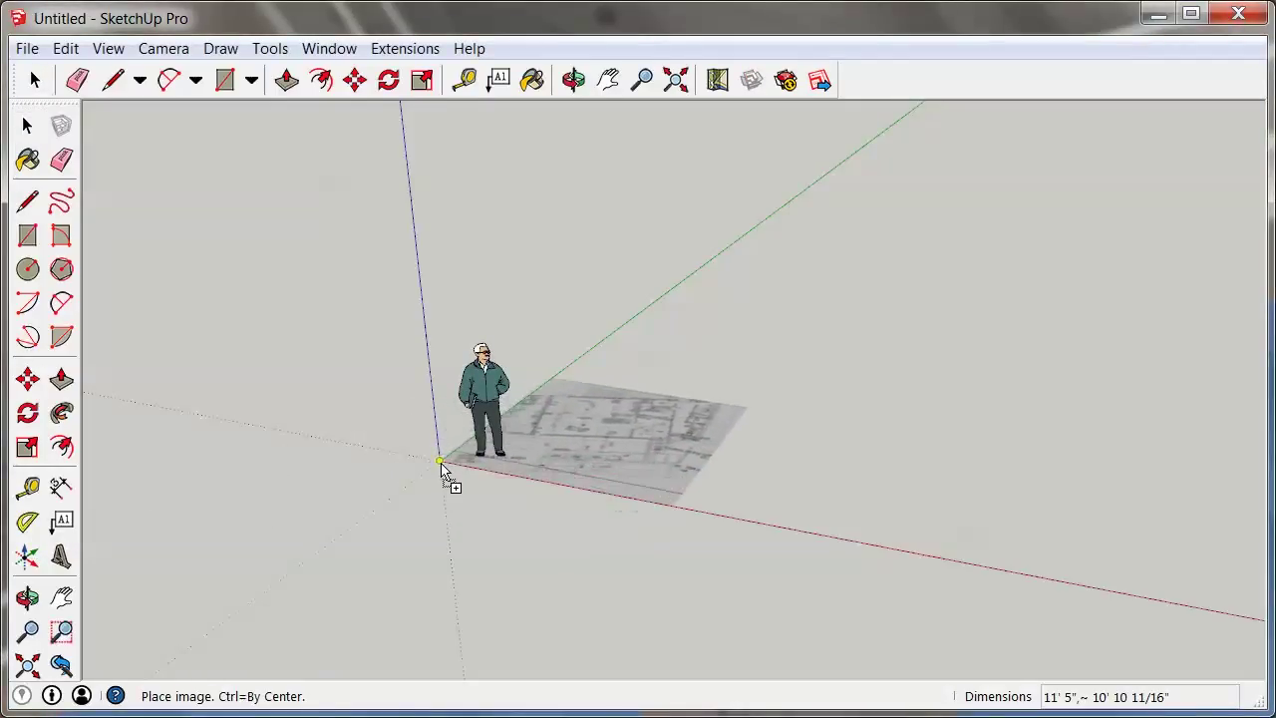
{"action": "left_click", "coordinate": [421, 79]}
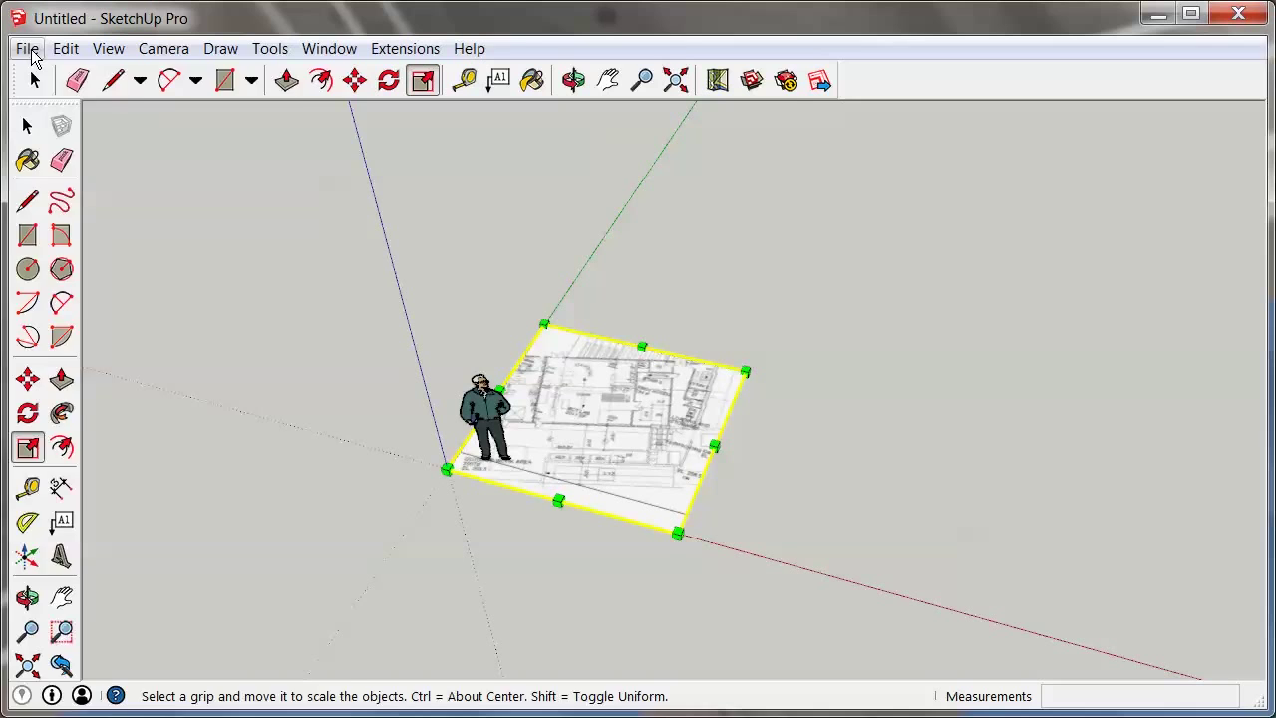
{"action": "mouse_move", "coordinate": [95, 371]}
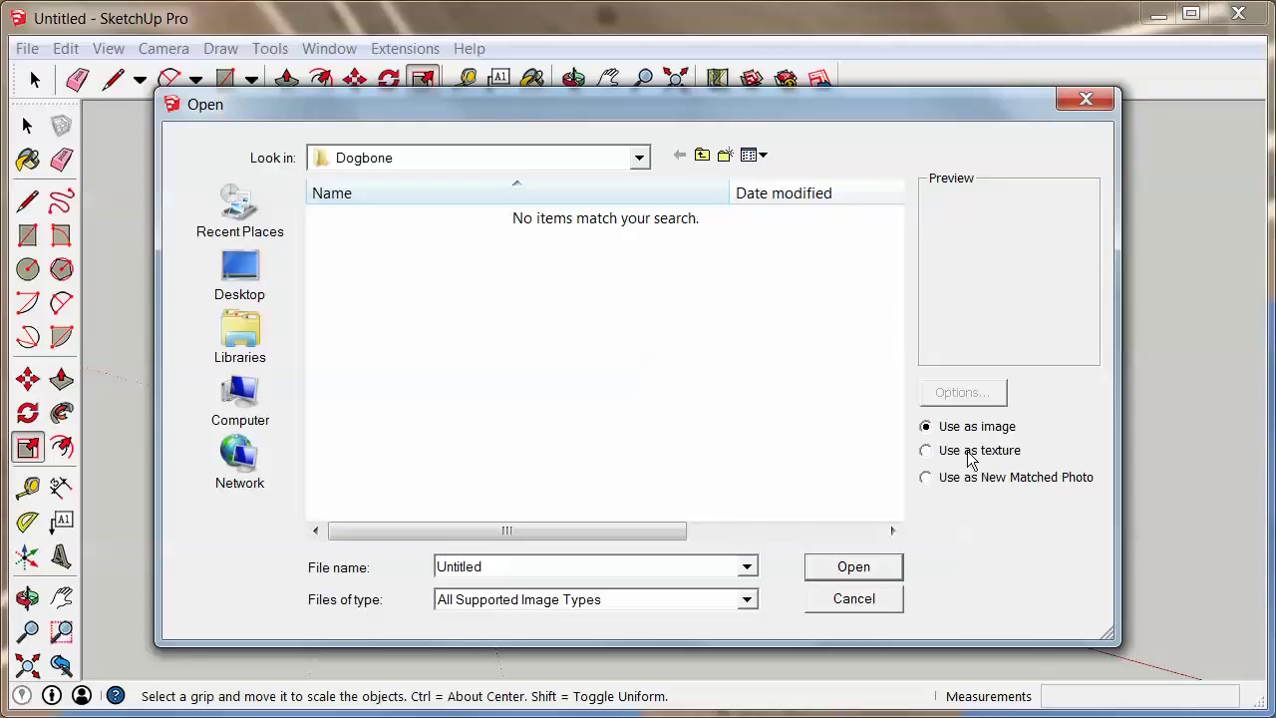
{"action": "mouse_move", "coordinate": [1131, 500]}
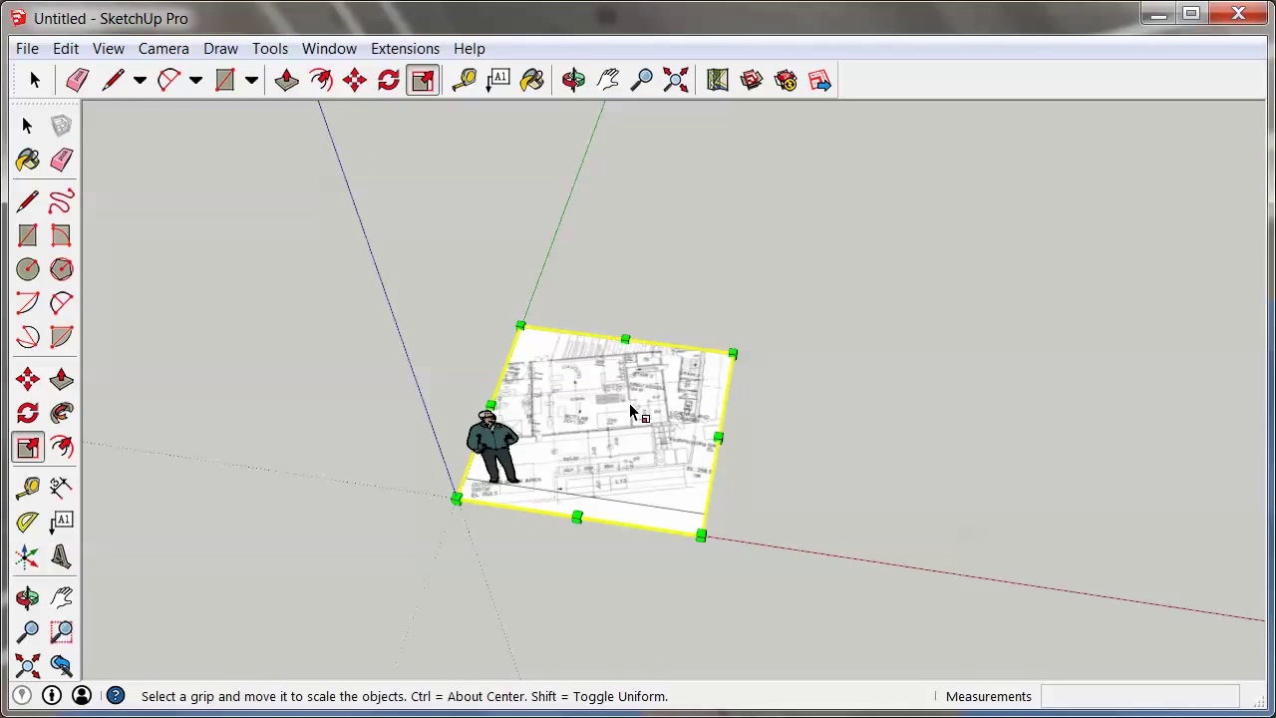
- Drag the corner grip to enlarge the floor-plan image uniformly from its origin corner
{"action": "left_click_drag", "start_coordinate": [733, 354], "coordinate": [453, 443]}
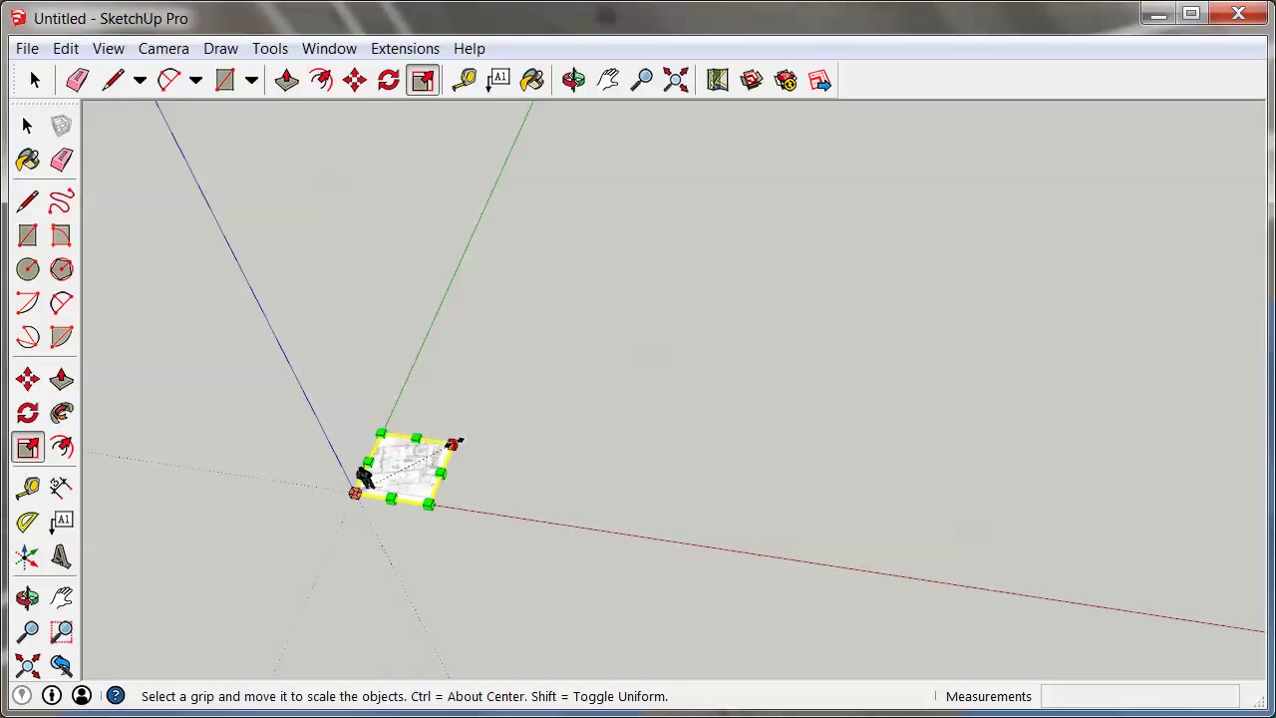
{"action": "mouse_move", "coordinate": [451, 445]}
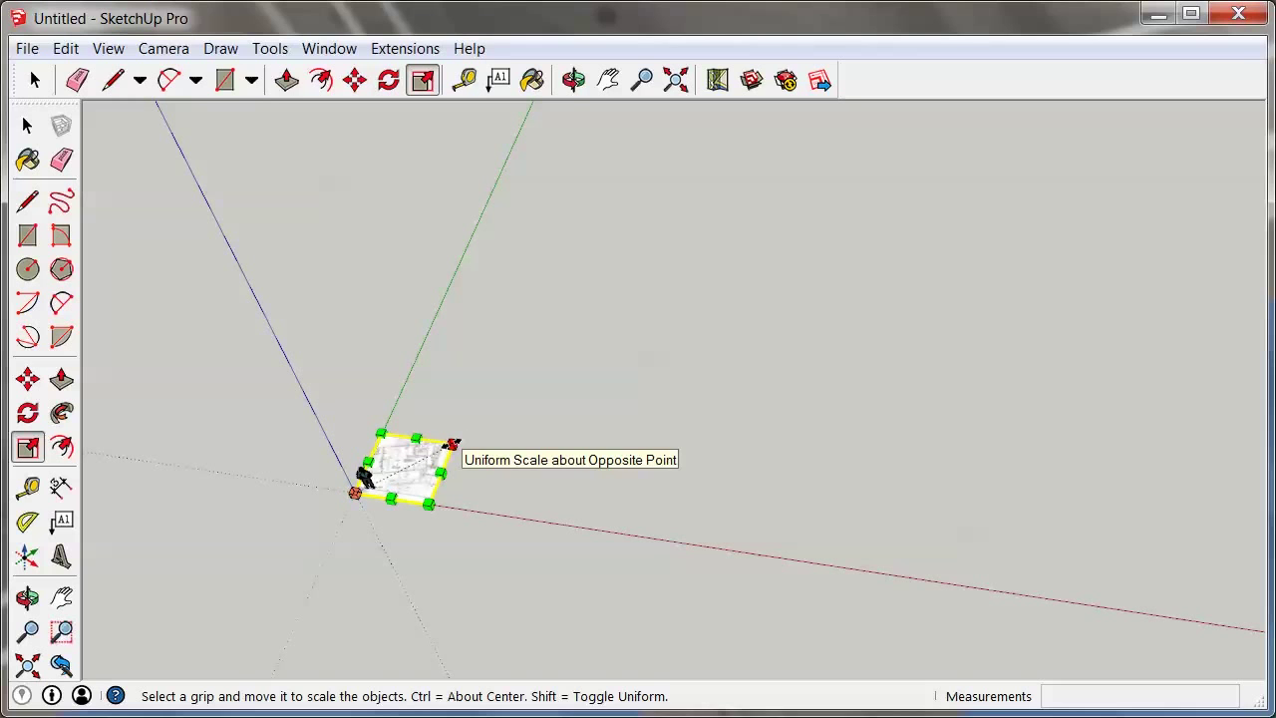
{"action": "left_click_drag", "start_coordinate": [451, 441], "coordinate": [1032, 153]}
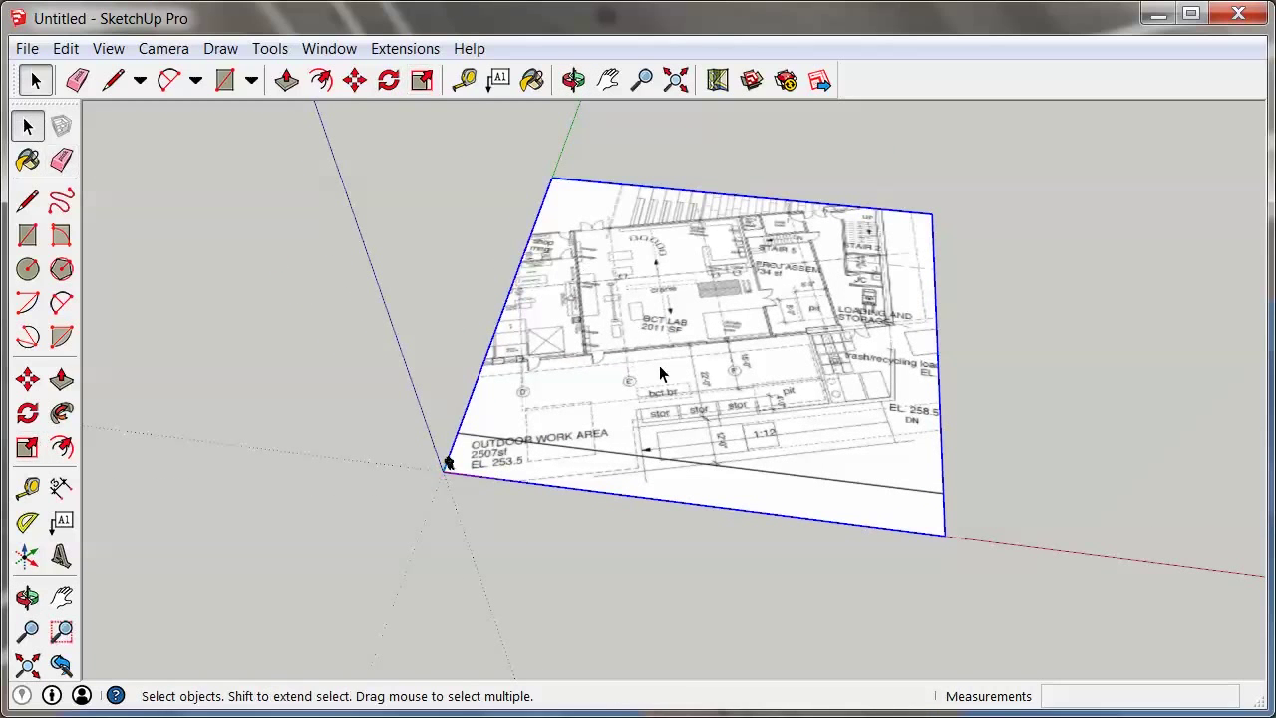
{"action": "mouse_move", "coordinate": [643, 279]}
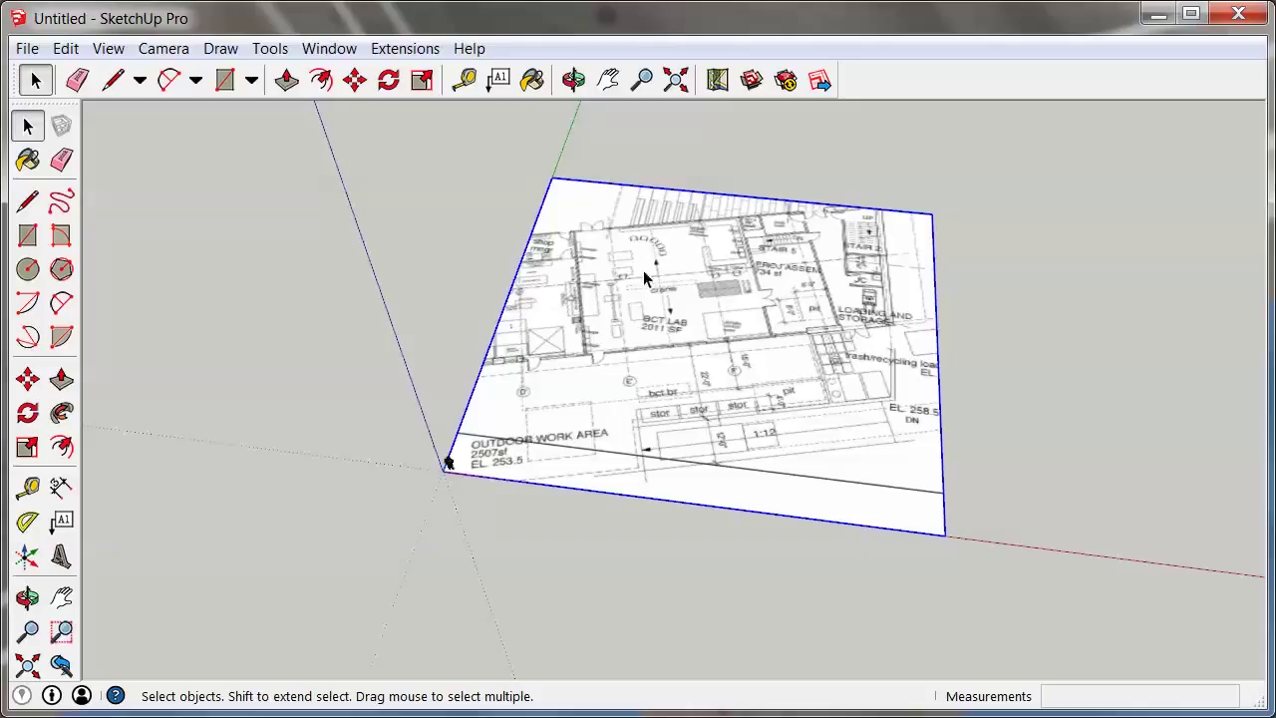
{"action": "mouse_move", "coordinate": [651, 417]}
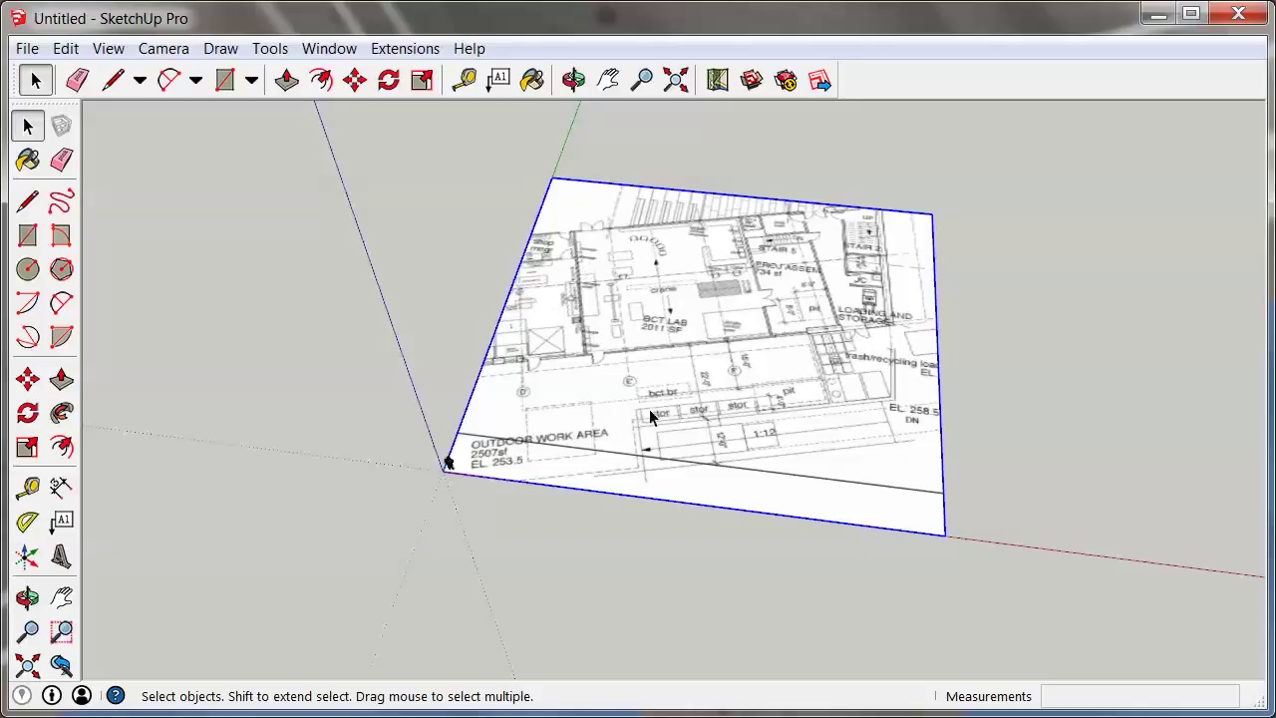
{"action": "mouse_move", "coordinate": [678, 354]}
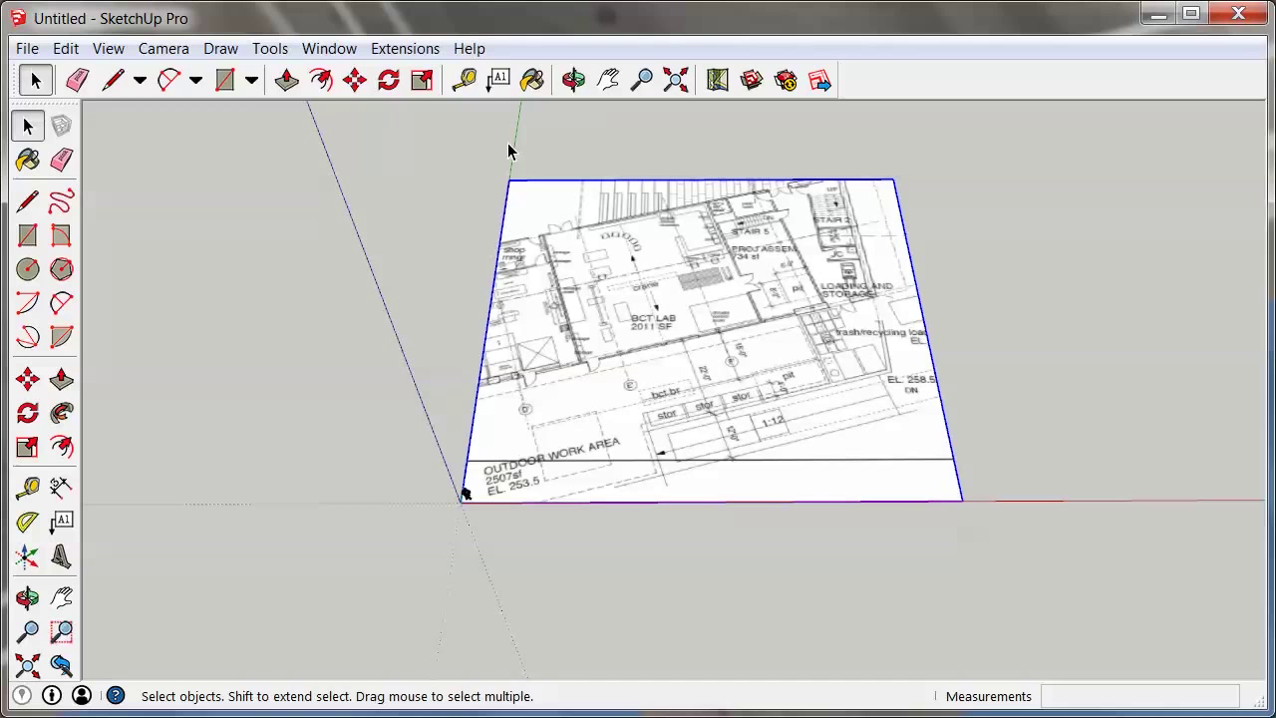
{"action": "mouse_move", "coordinate": [692, 225]}
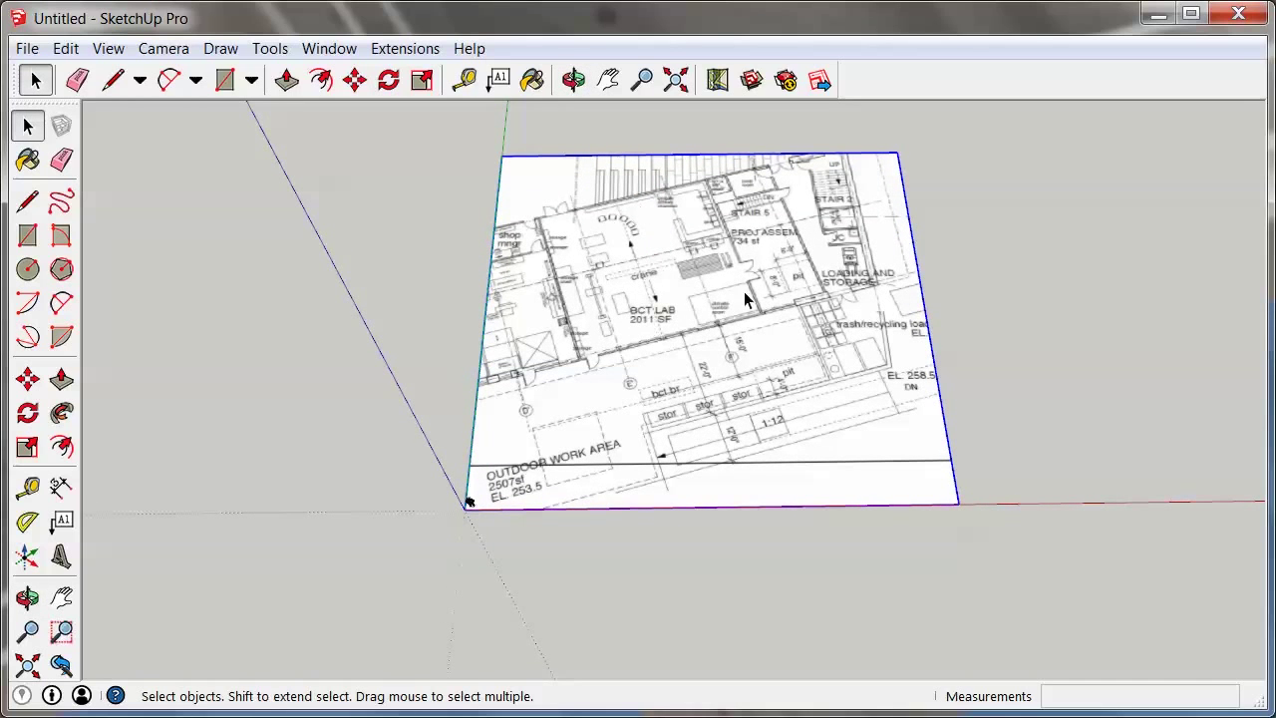
{"action": "mouse_move", "coordinate": [747, 247]}
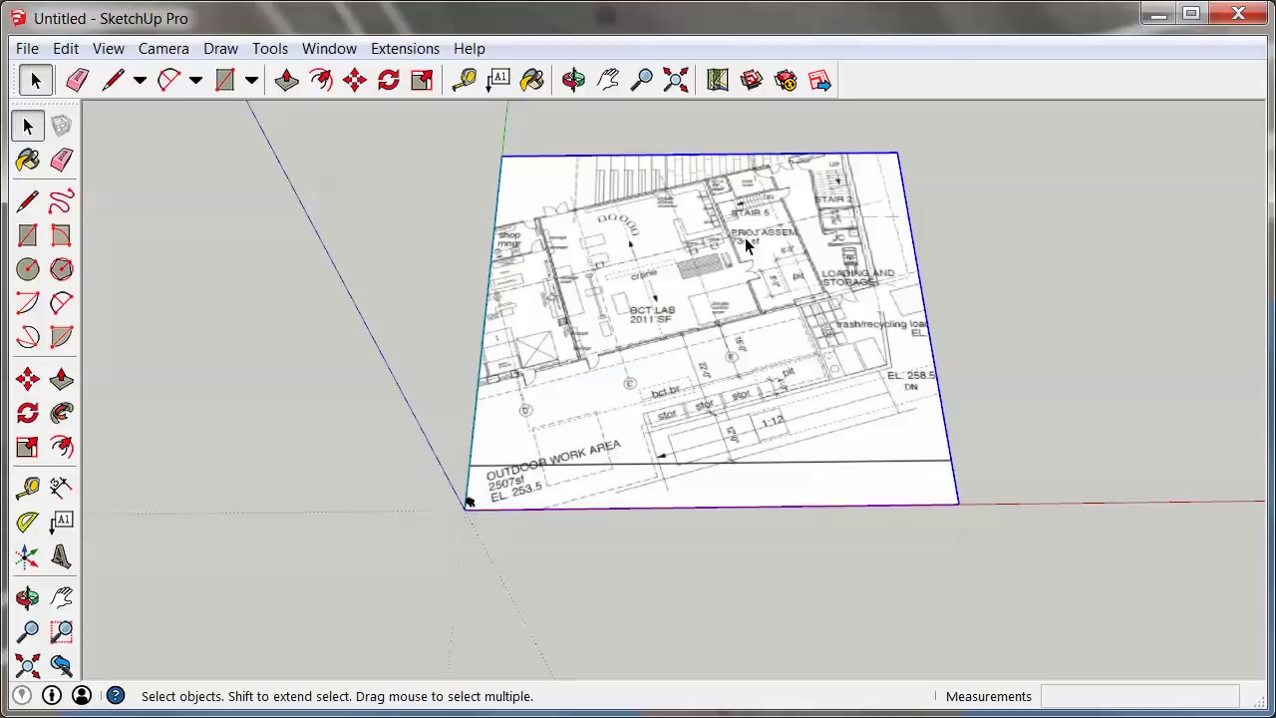
{"action": "mouse_move", "coordinate": [748, 271]}
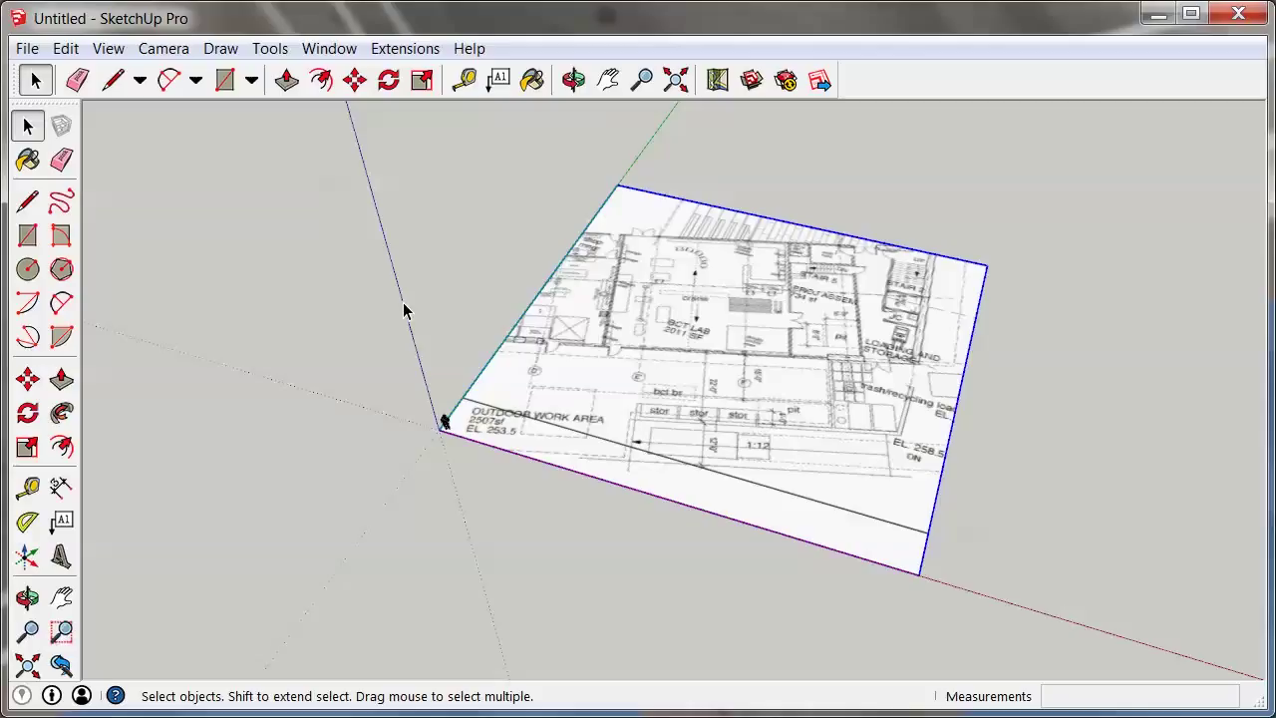
- Place the drawing axes at a floor-plan wall corner, aligning the red axis with the wall
{"action": "right_click", "coordinate": [407, 311]}
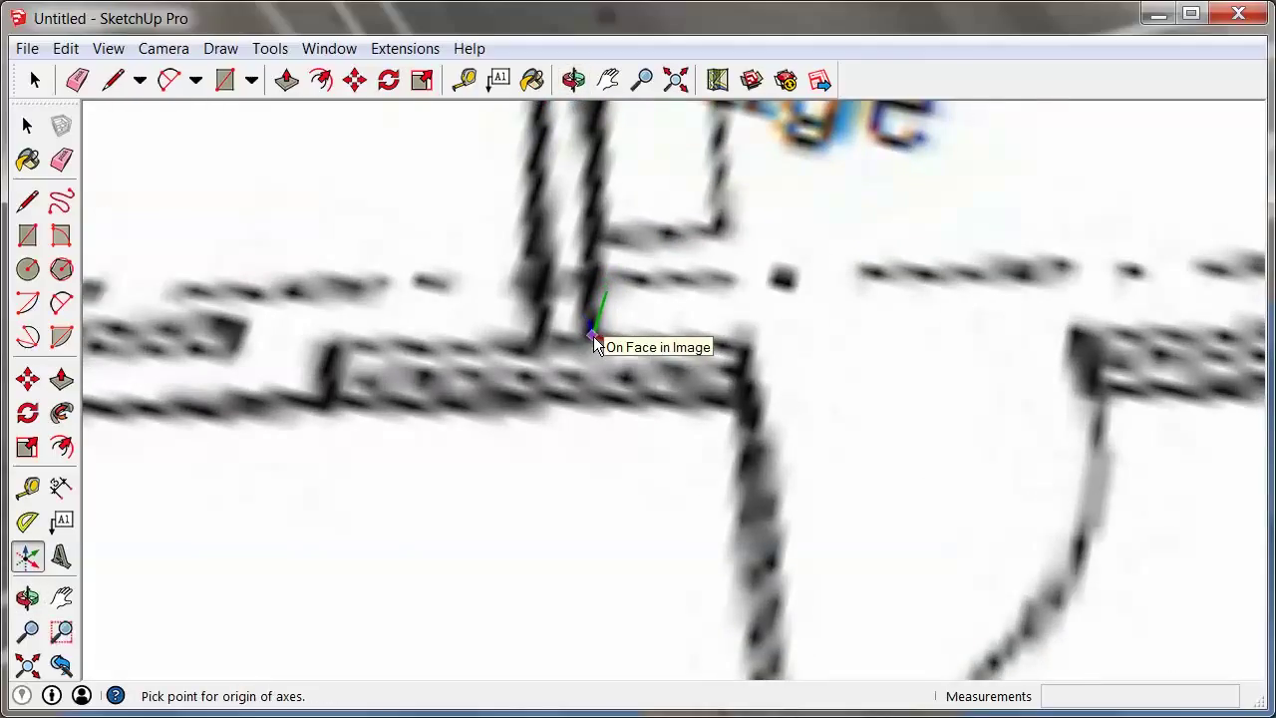
{"action": "left_click", "coordinate": [593, 339]}
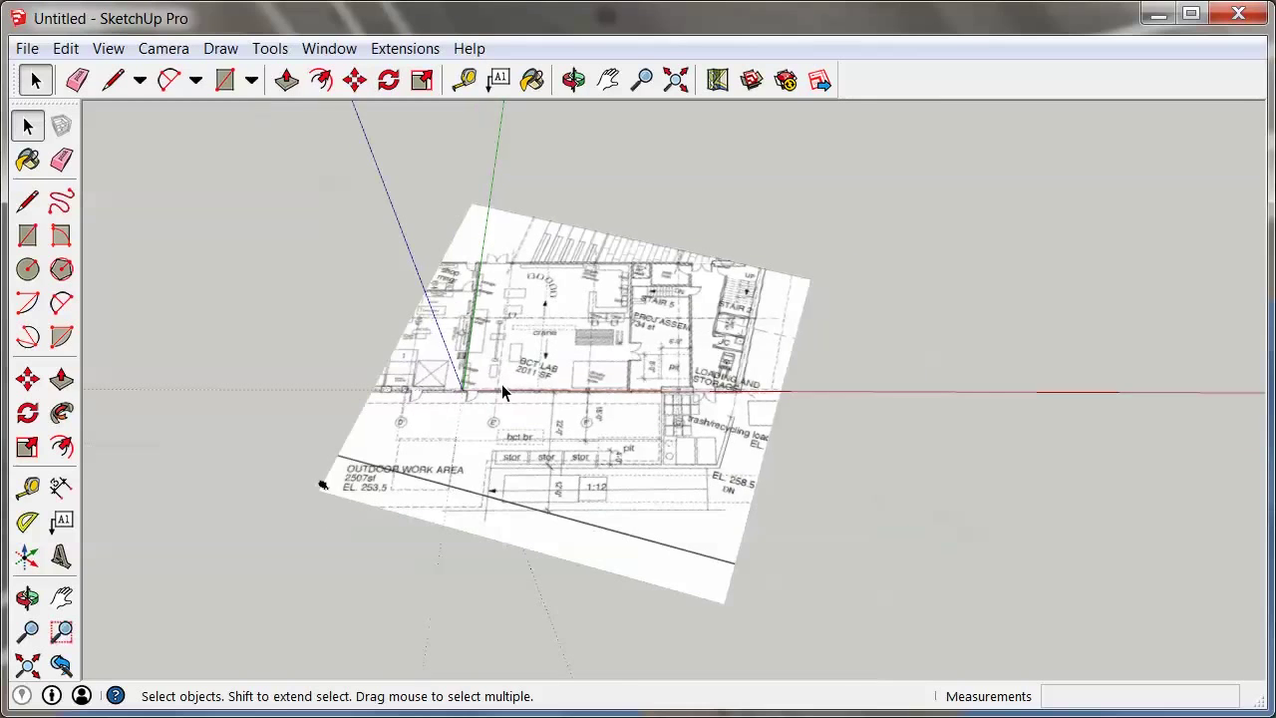
{"action": "left_click", "coordinate": [572, 80]}
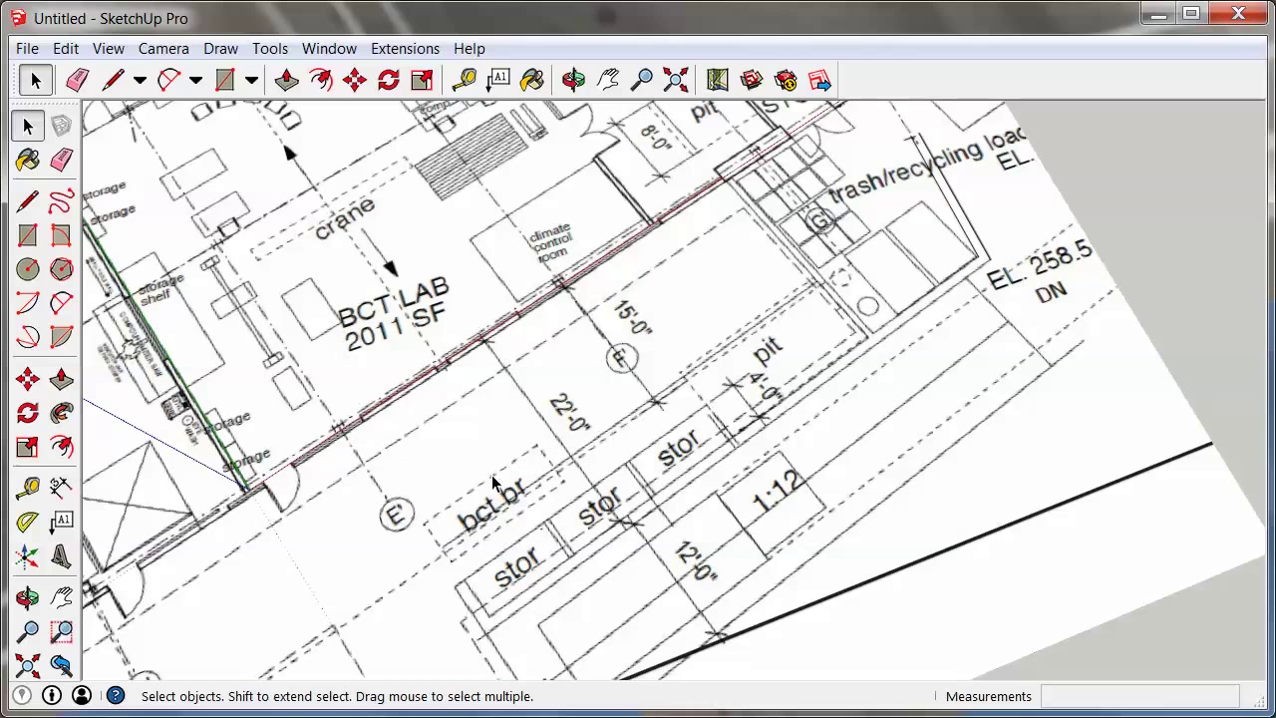
{"action": "mouse_move", "coordinate": [633, 355]}
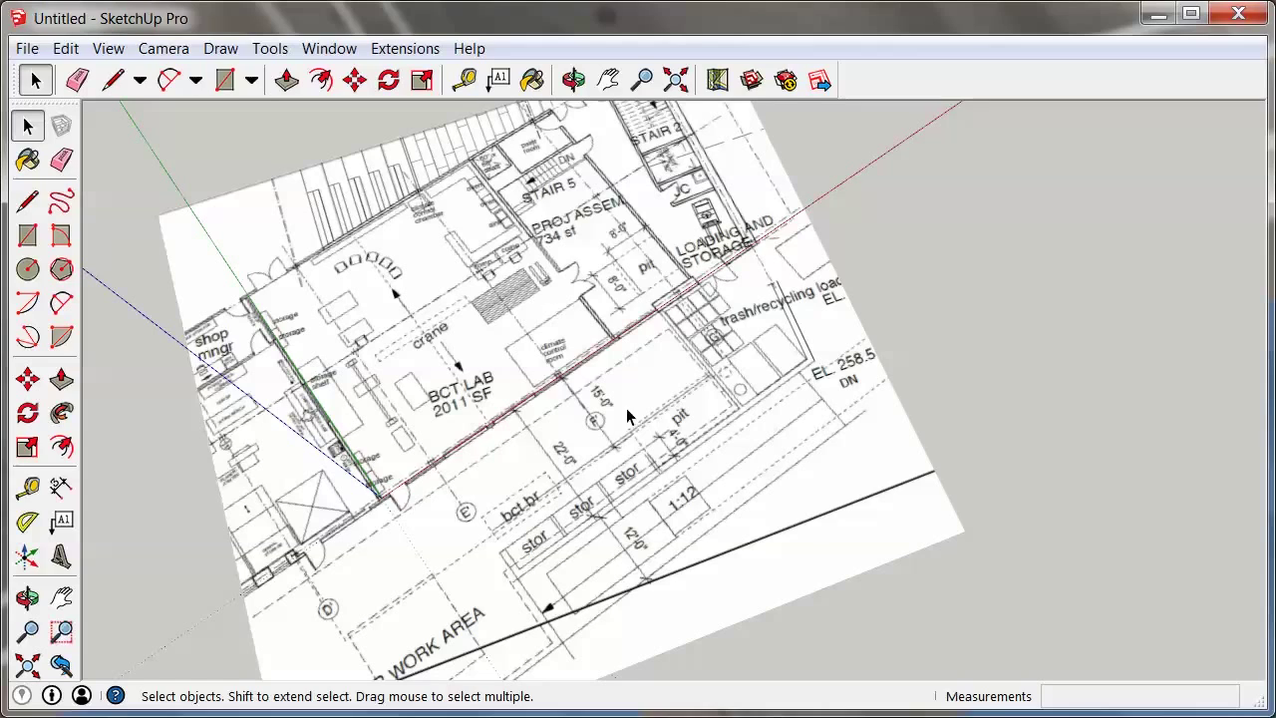
{"action": "mouse_move", "coordinate": [575, 451]}
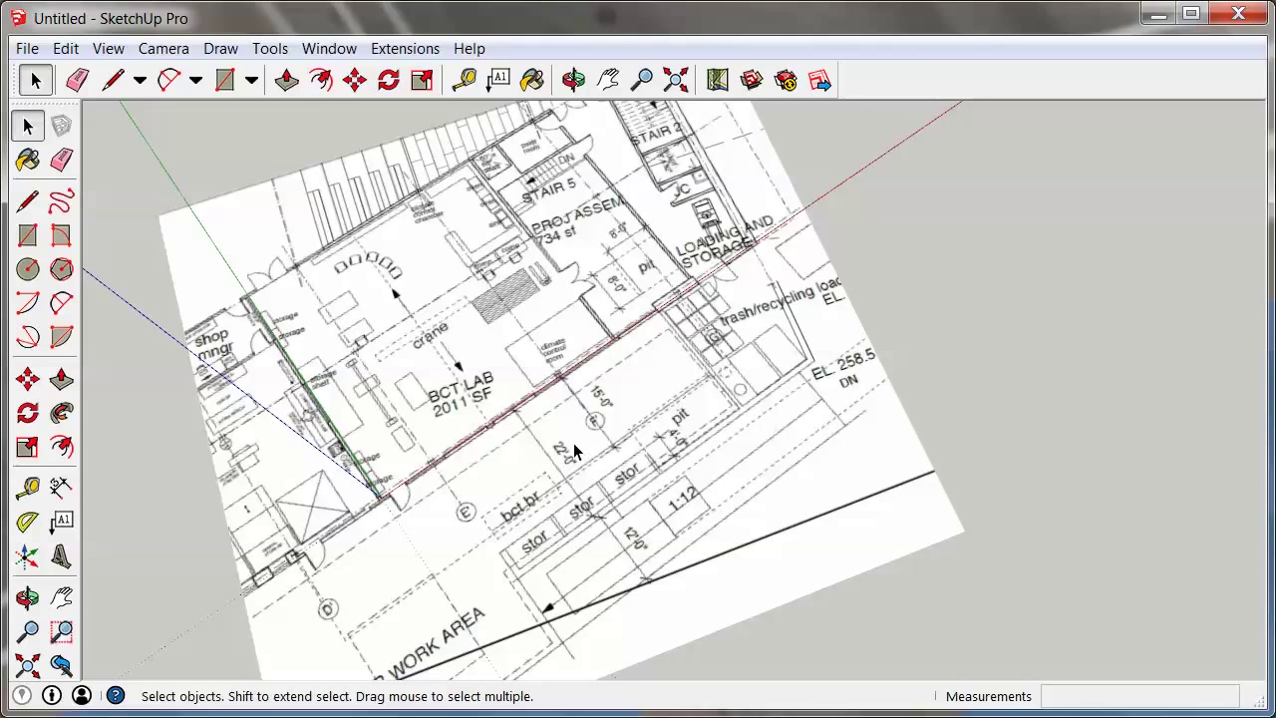
{"action": "mouse_move", "coordinate": [592, 417]}
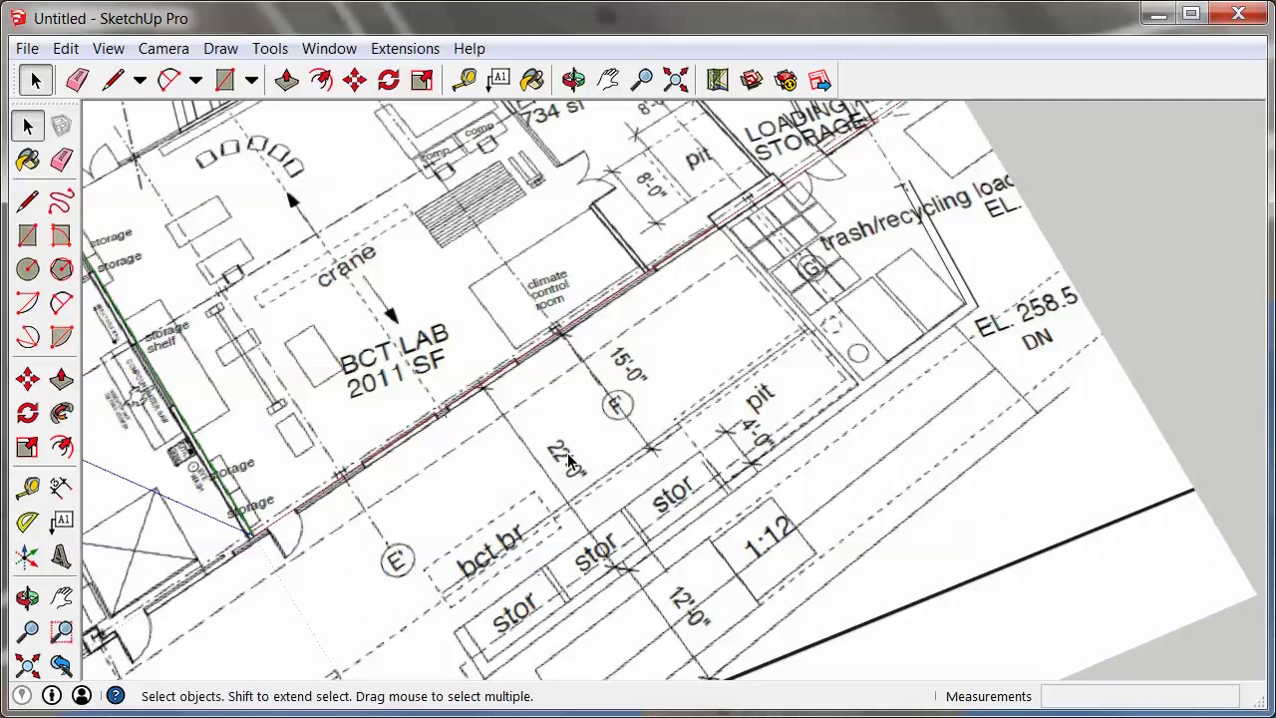
{"action": "mouse_move", "coordinate": [533, 424]}
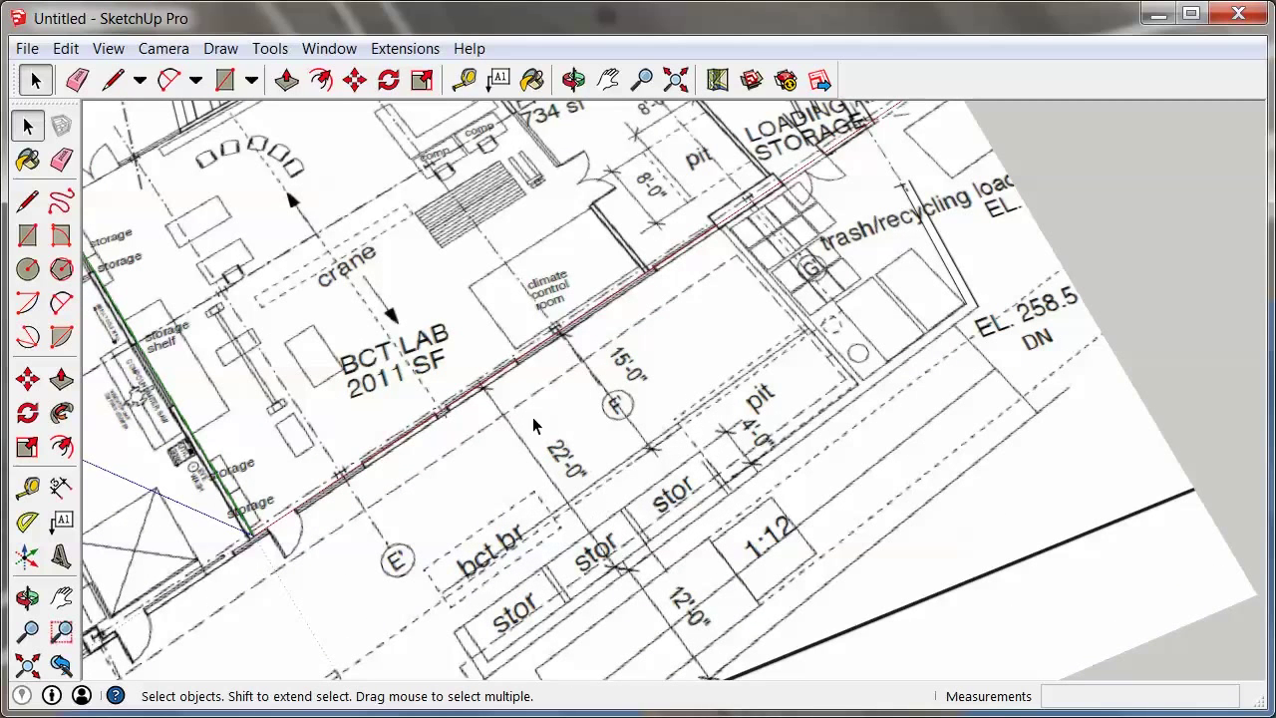
{"action": "mouse_move", "coordinate": [555, 423]}
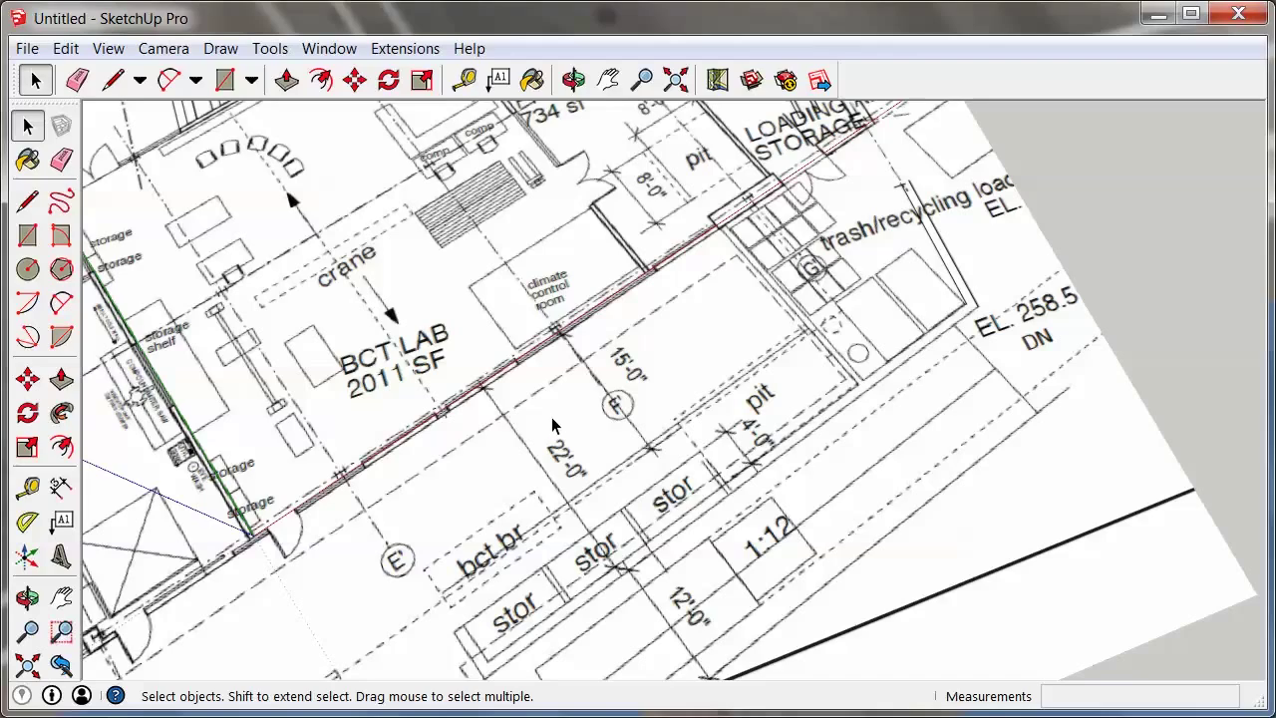
{"action": "mouse_move", "coordinate": [616, 570]}
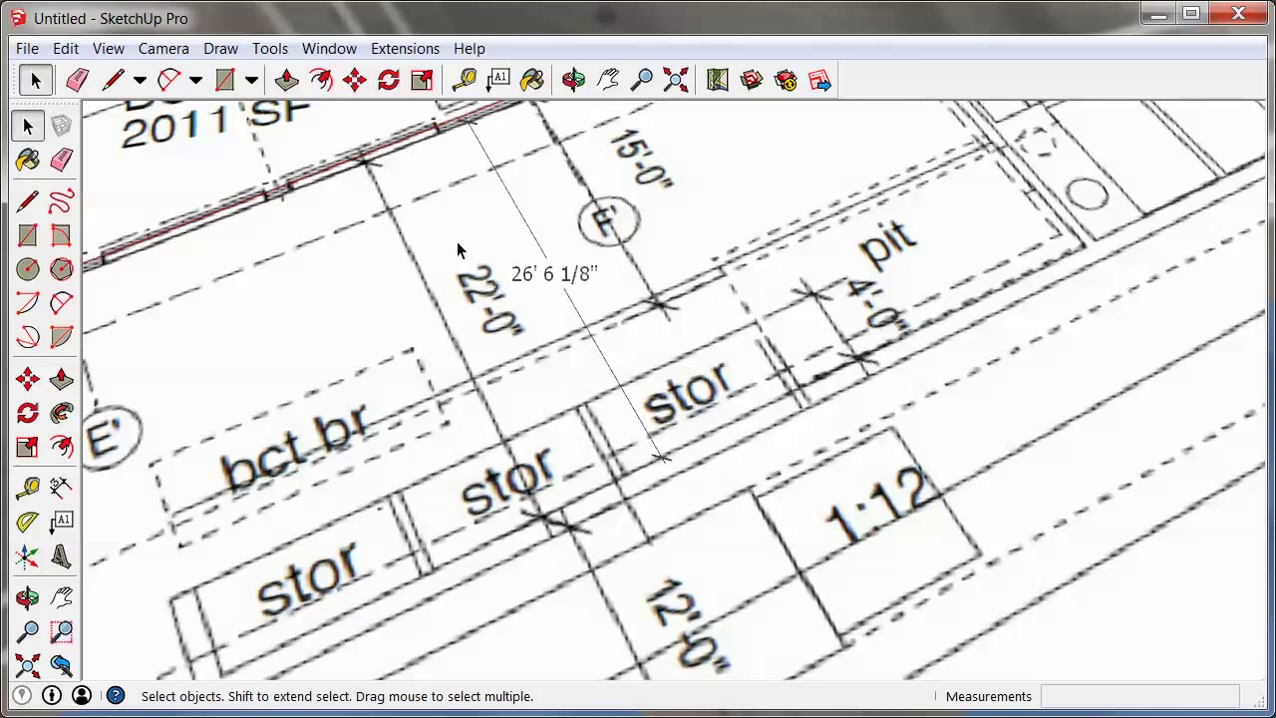
{"action": "mouse_move", "coordinate": [516, 277]}
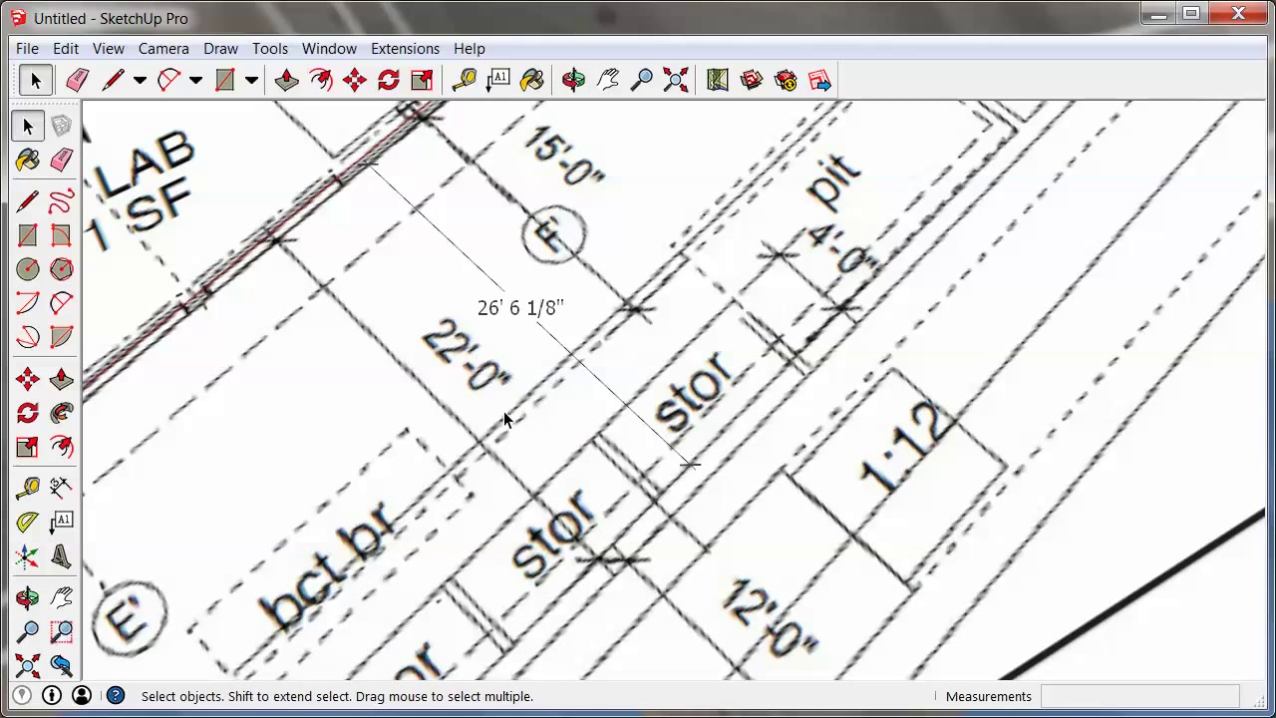
{"action": "mouse_move", "coordinate": [478, 416]}
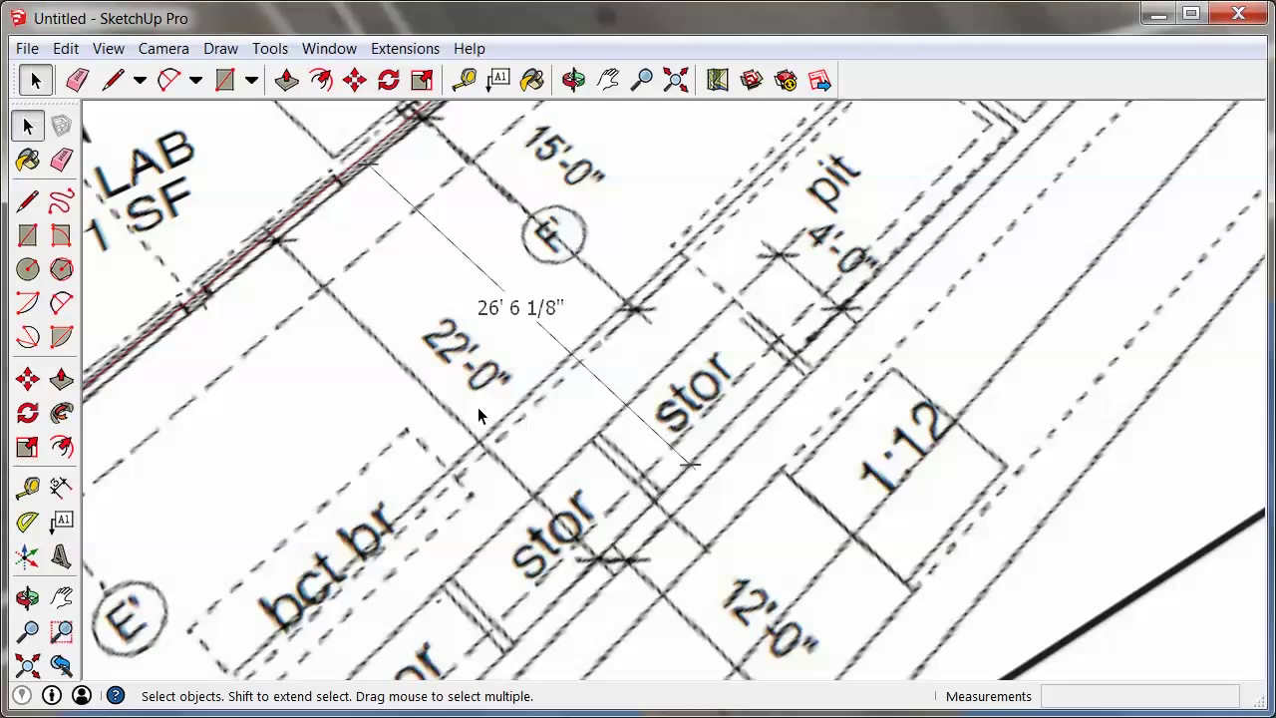
{"action": "mouse_move", "coordinate": [523, 336]}
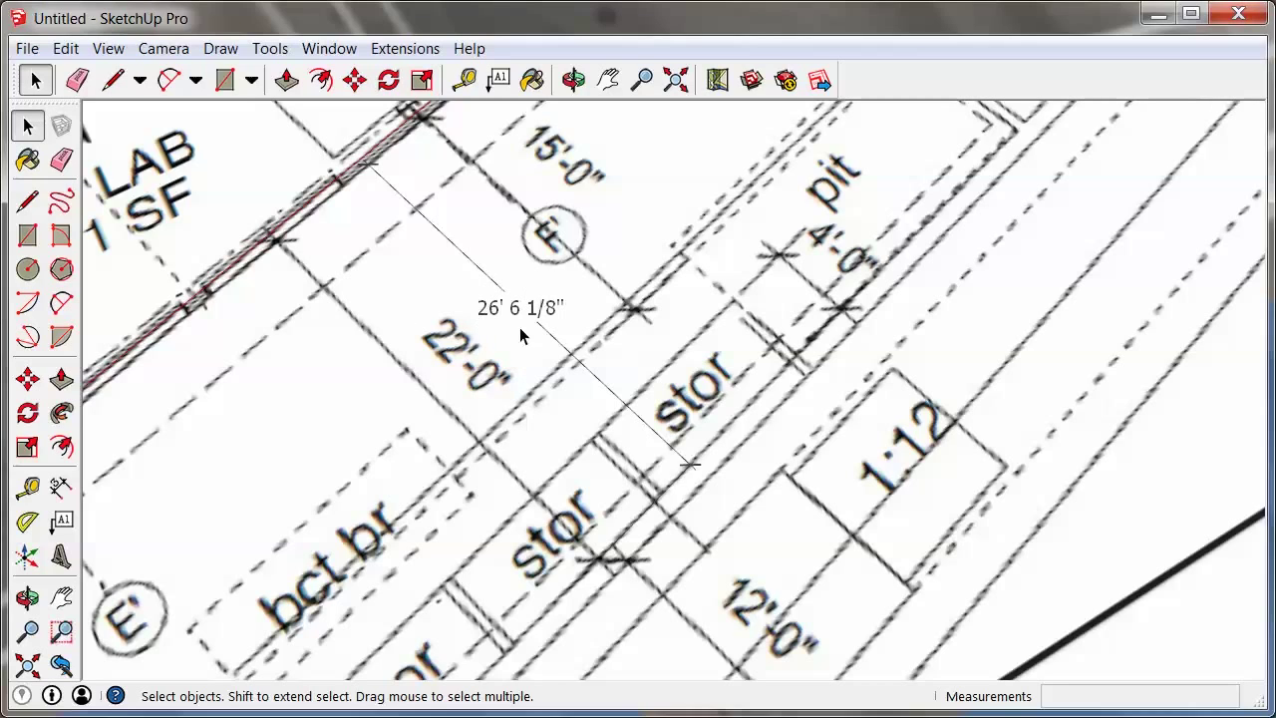
{"action": "mouse_move", "coordinate": [484, 346]}
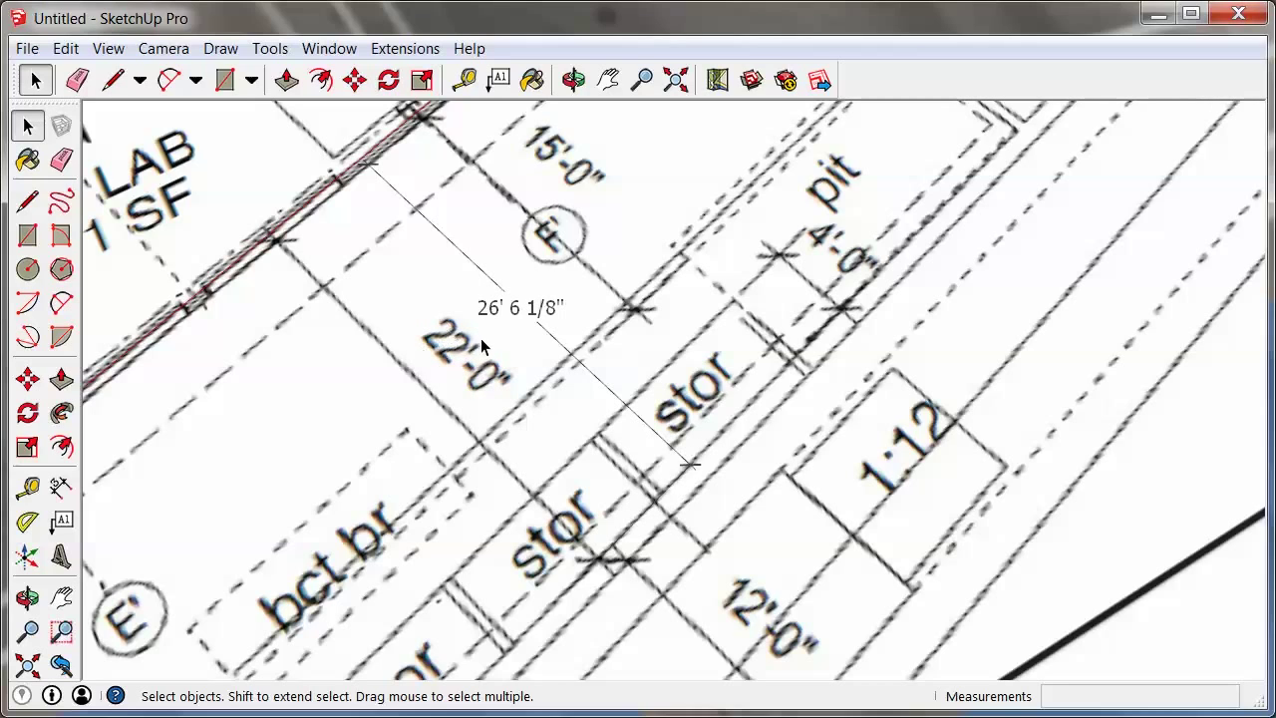
{"action": "mouse_move", "coordinate": [460, 342]}
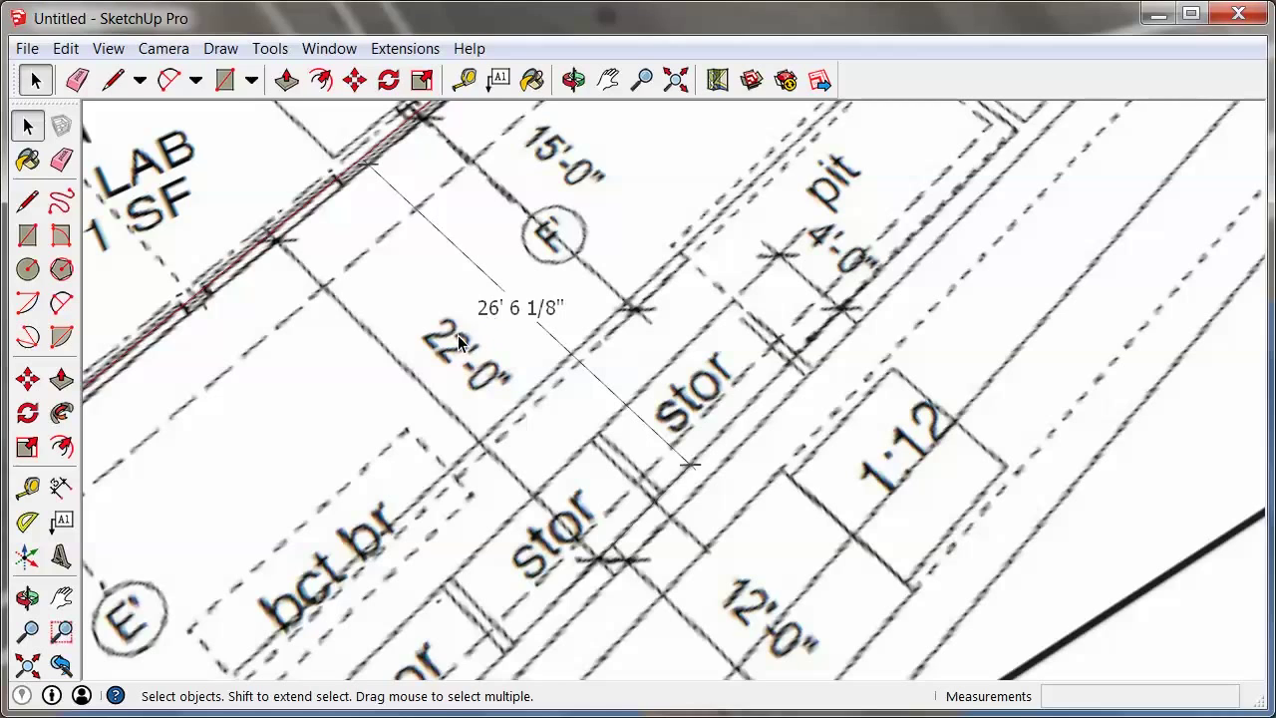
{"action": "mouse_move", "coordinate": [499, 339]}
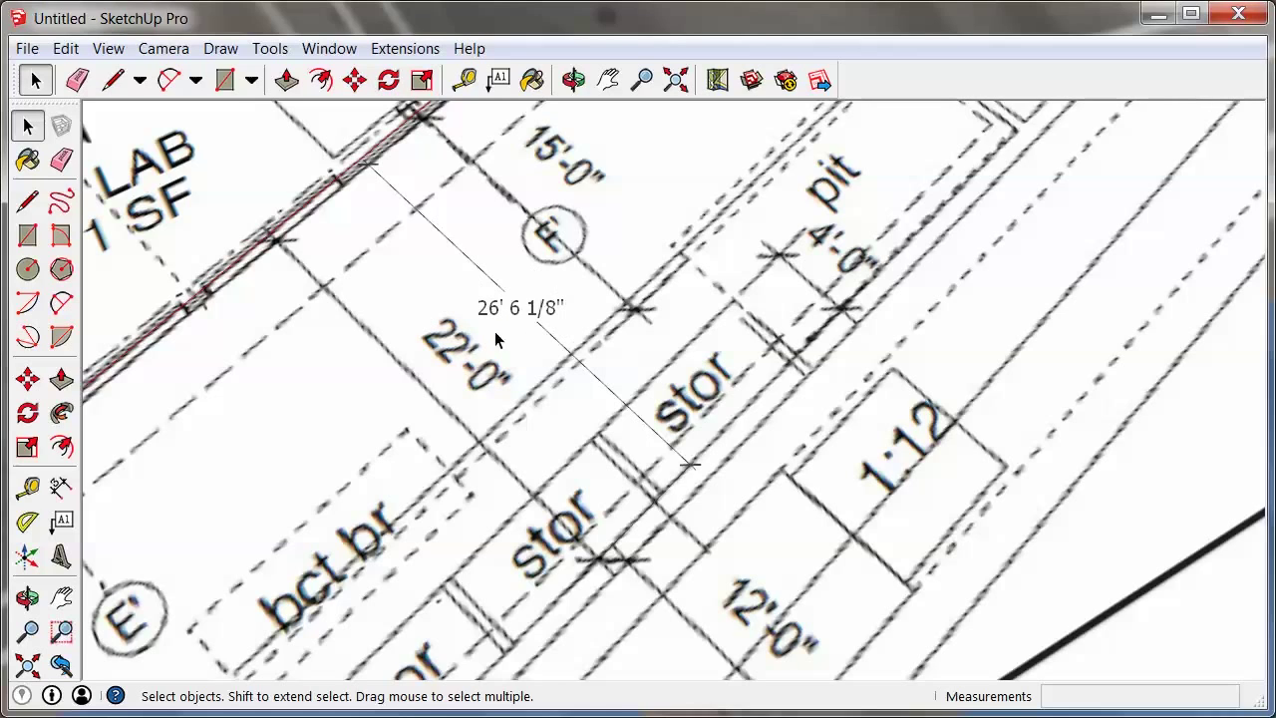
{"action": "mouse_move", "coordinate": [498, 319]}
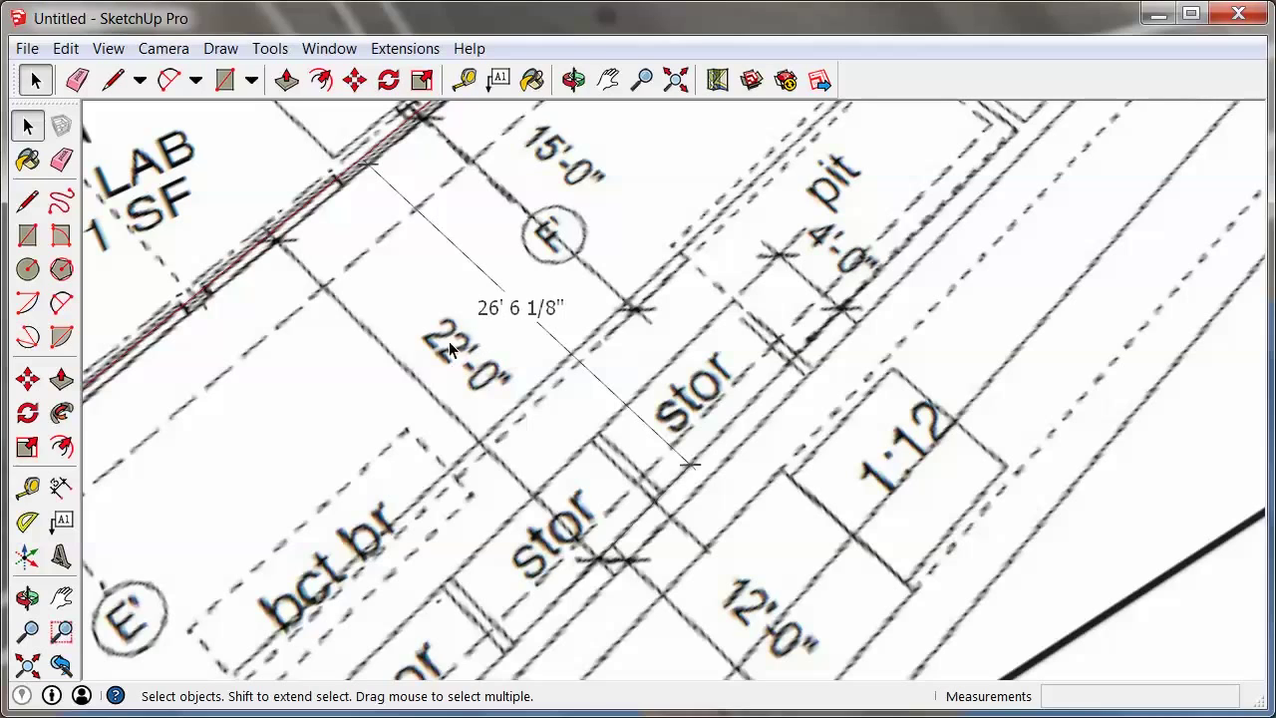
{"action": "mouse_move", "coordinate": [567, 359]}
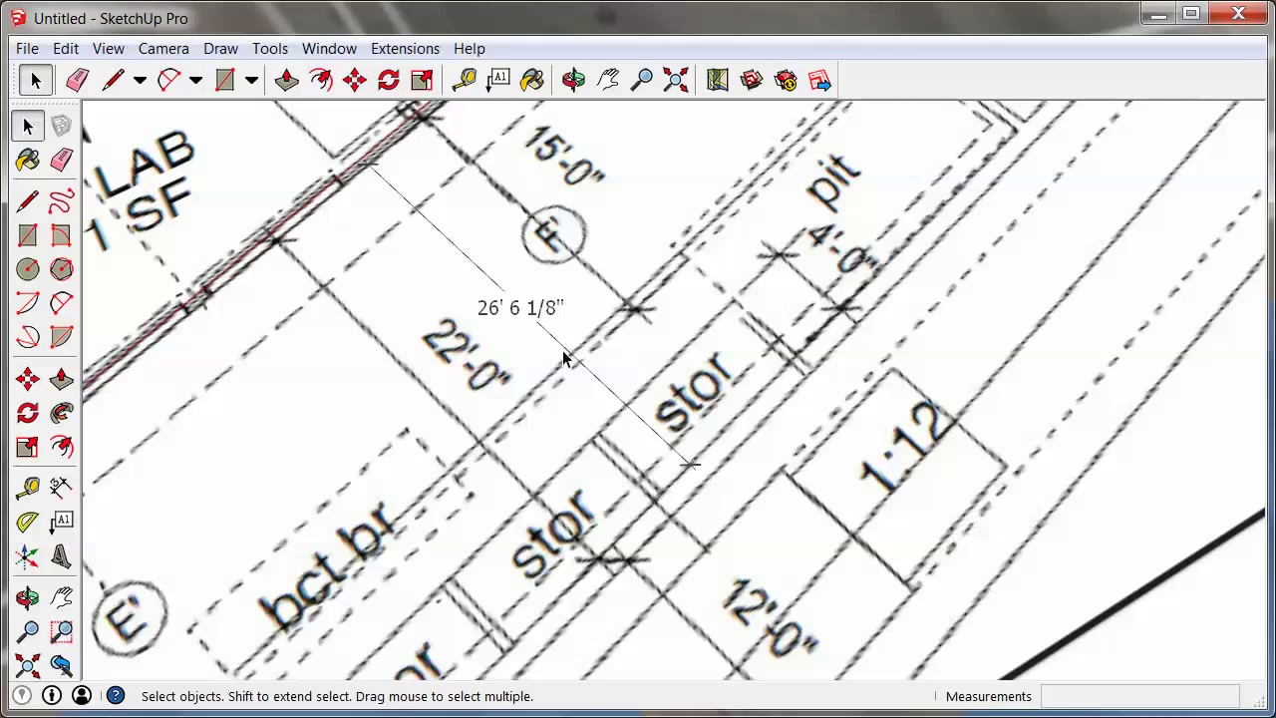
{"action": "mouse_move", "coordinate": [863, 684]}
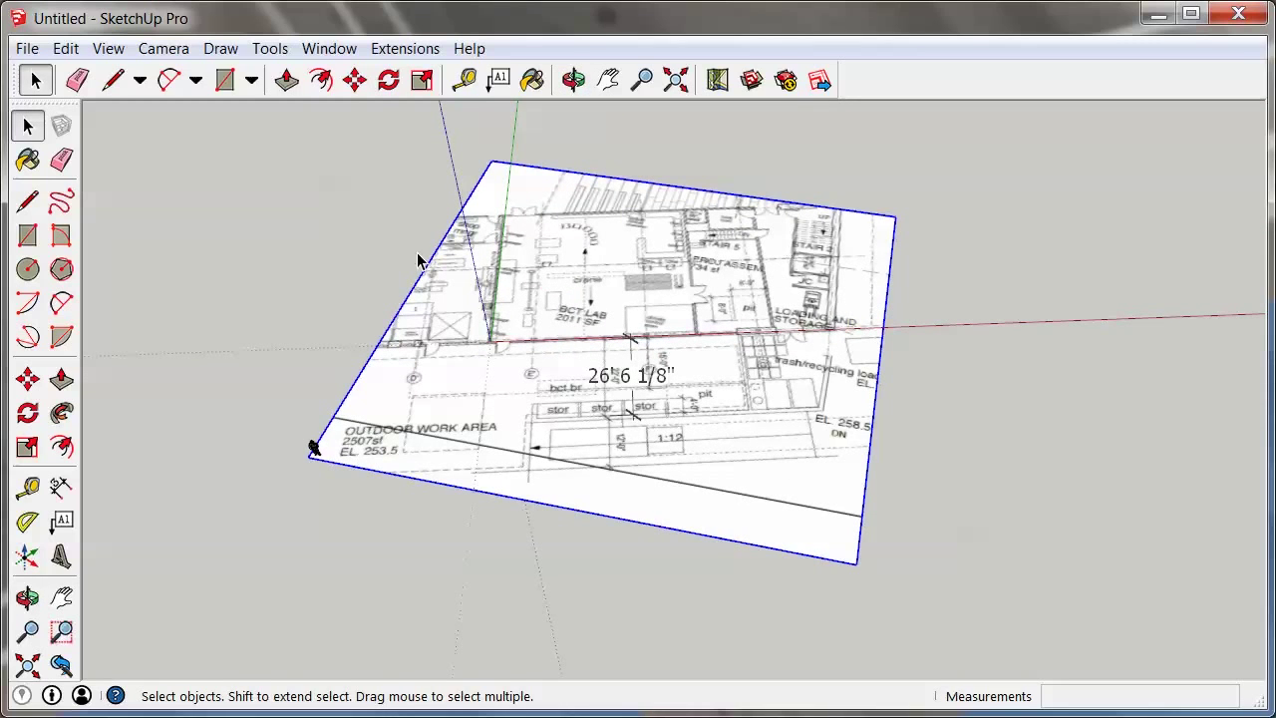
{"action": "mouse_move", "coordinate": [229, 357]}
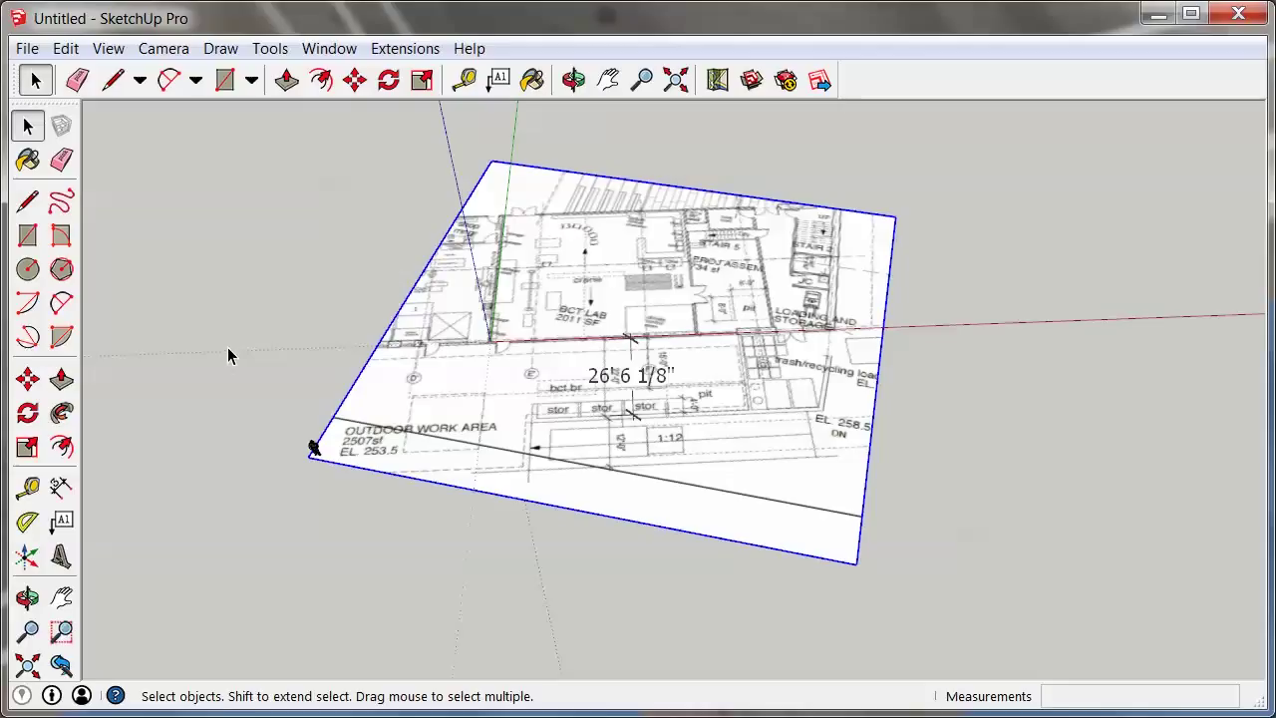
- Scale the selected floor-plan image uniformly from its corner by a typed factor of 8
{"action": "left_click", "coordinate": [420, 79]}
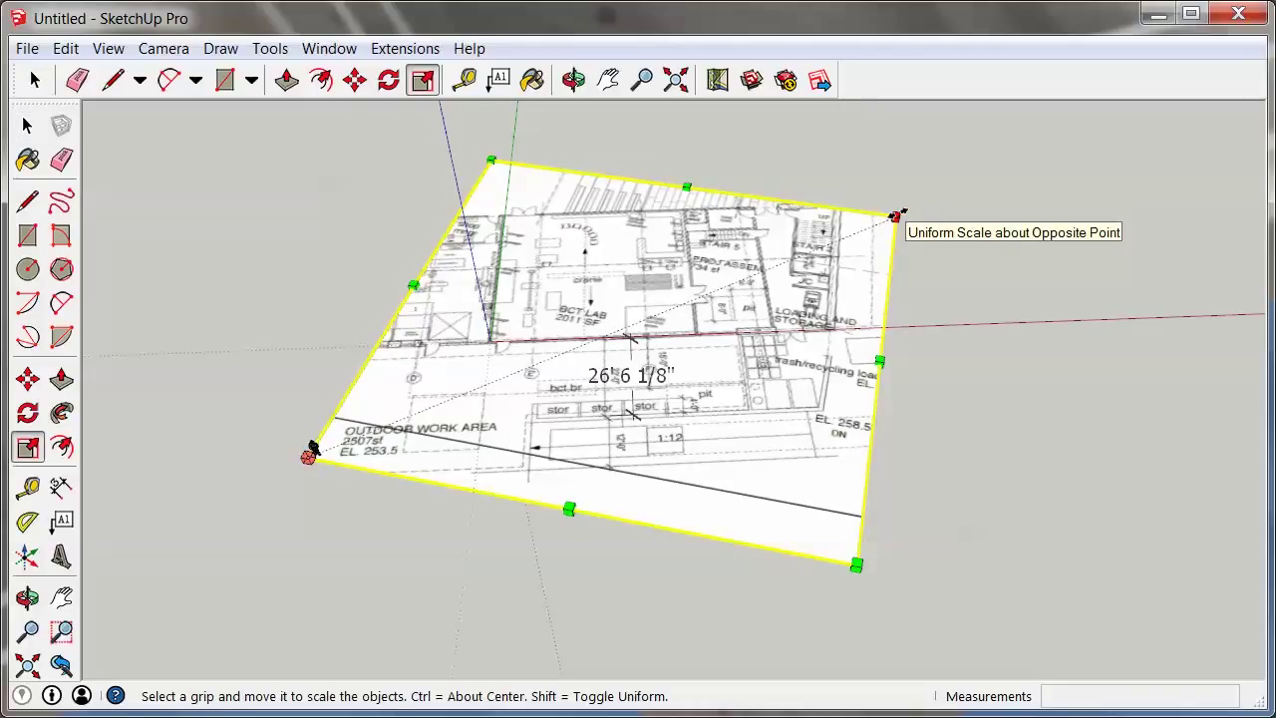
{"action": "left_click_drag", "start_coordinate": [897, 214], "coordinate": [832, 239]}
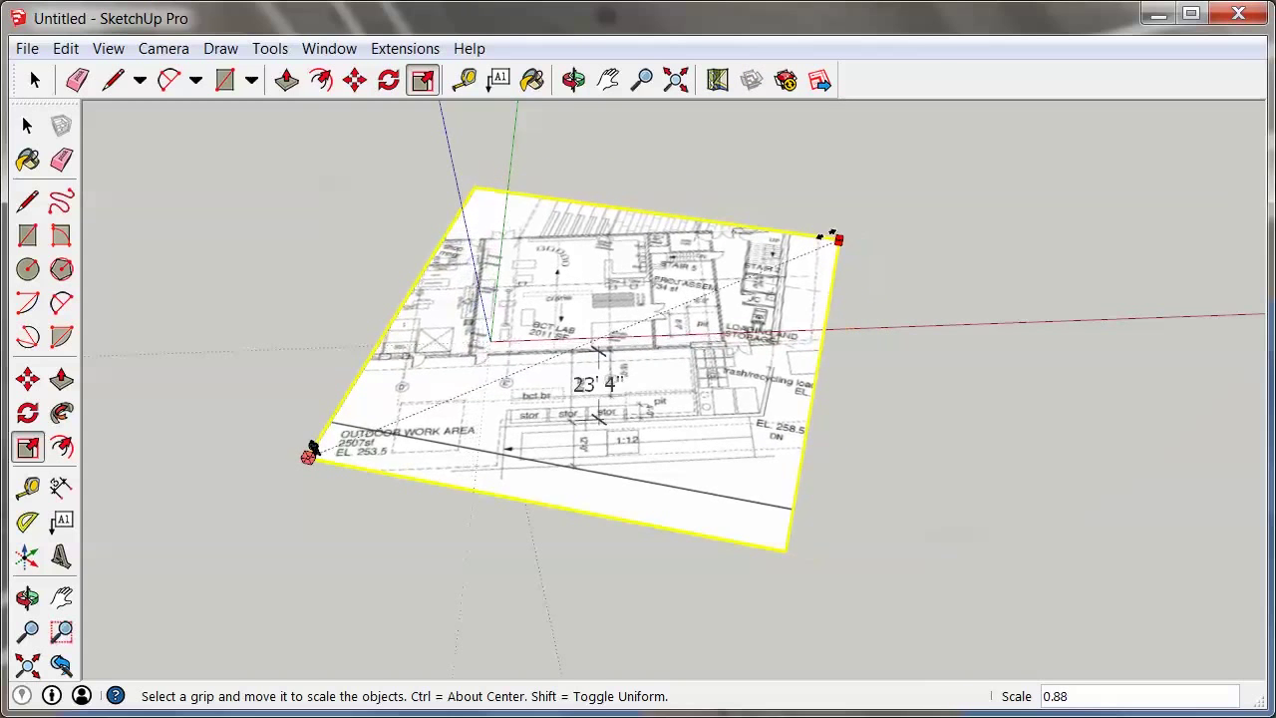
{"action": "left_click_drag", "start_coordinate": [836, 239], "coordinate": [892, 218]}
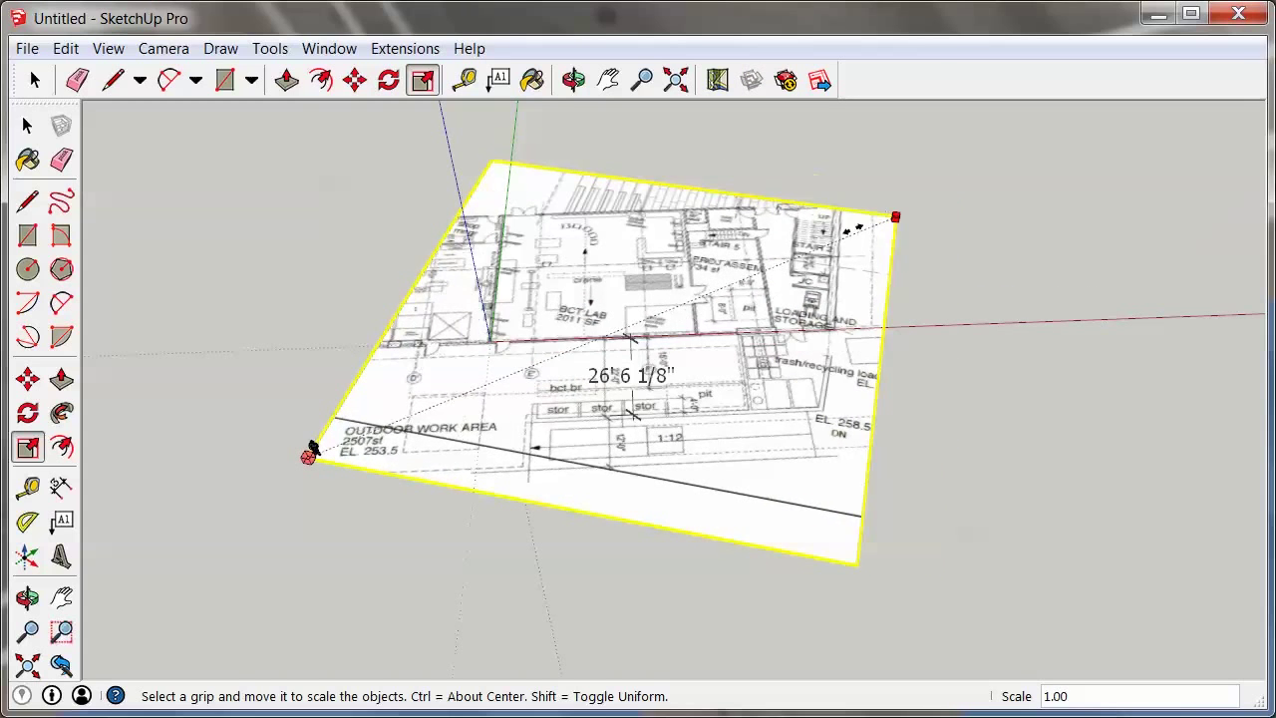
{"action": "left_click_drag", "start_coordinate": [894, 216], "coordinate": [808, 251]}
{"action": "type", "text": "0."}
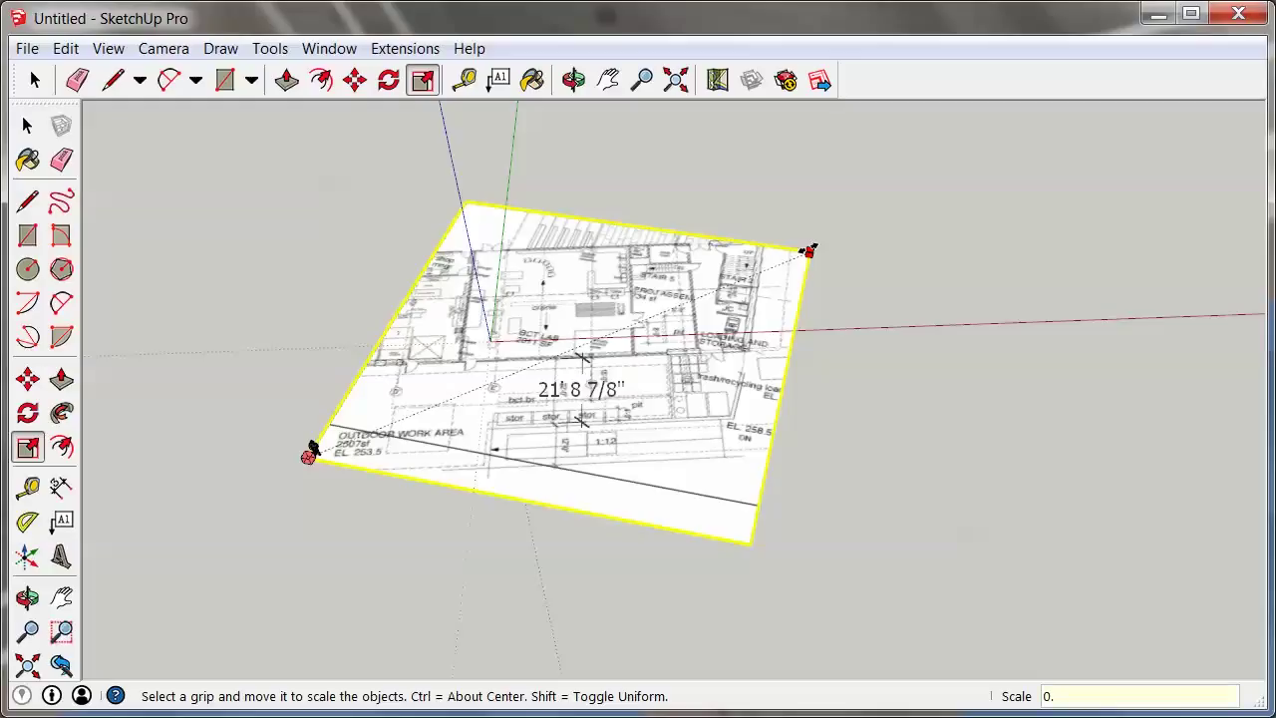
{"action": "type", "text": "8"}
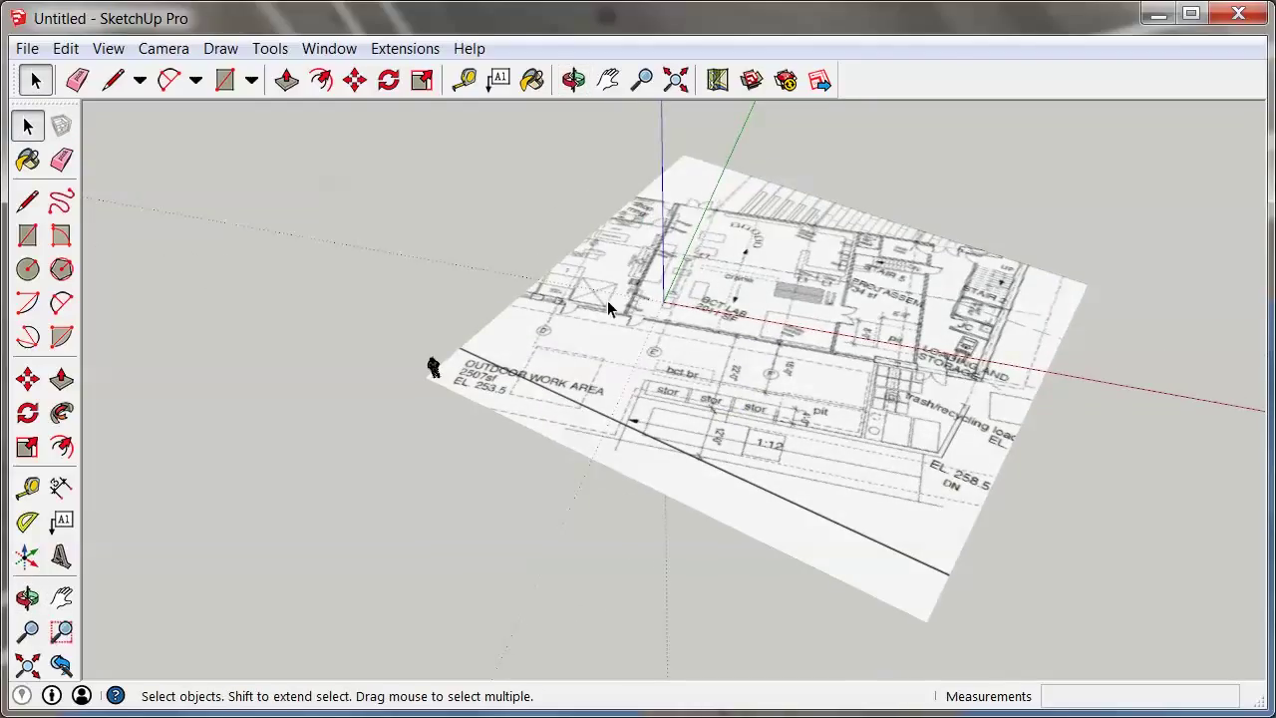
{"action": "mouse_move", "coordinate": [673, 237]}
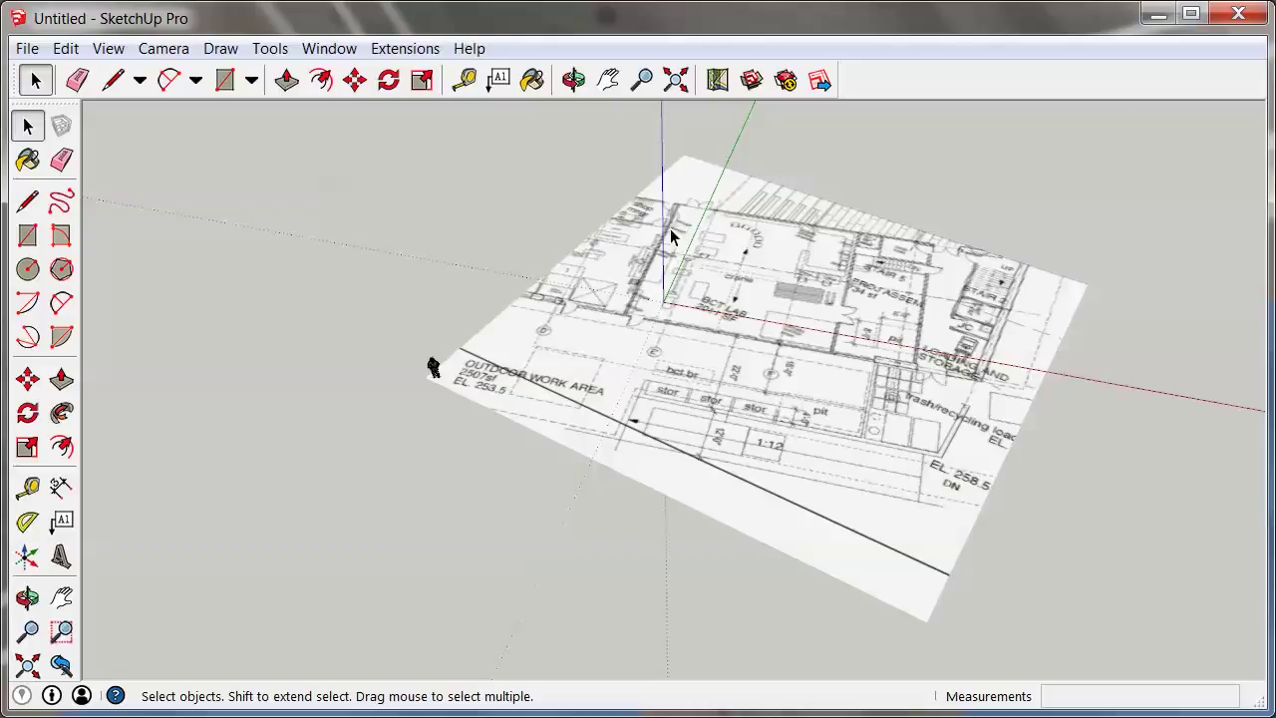
{"action": "mouse_move", "coordinate": [990, 274]}
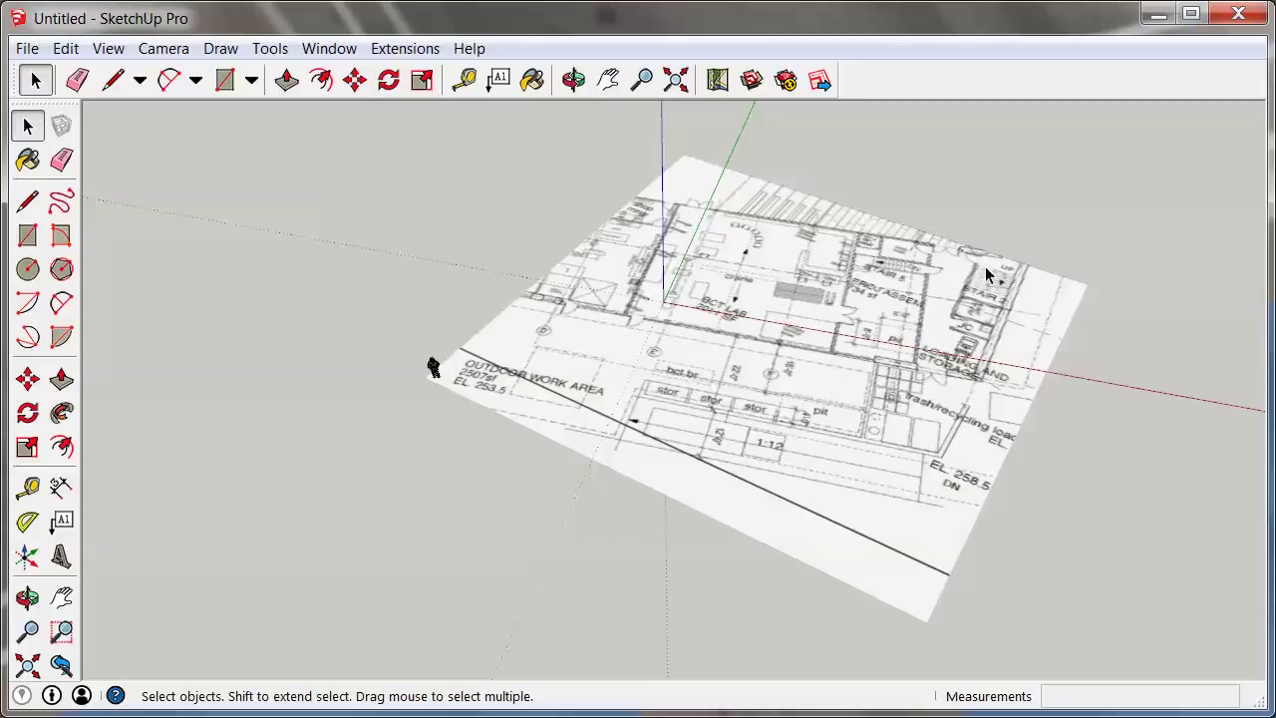
{"action": "mouse_move", "coordinate": [863, 408]}
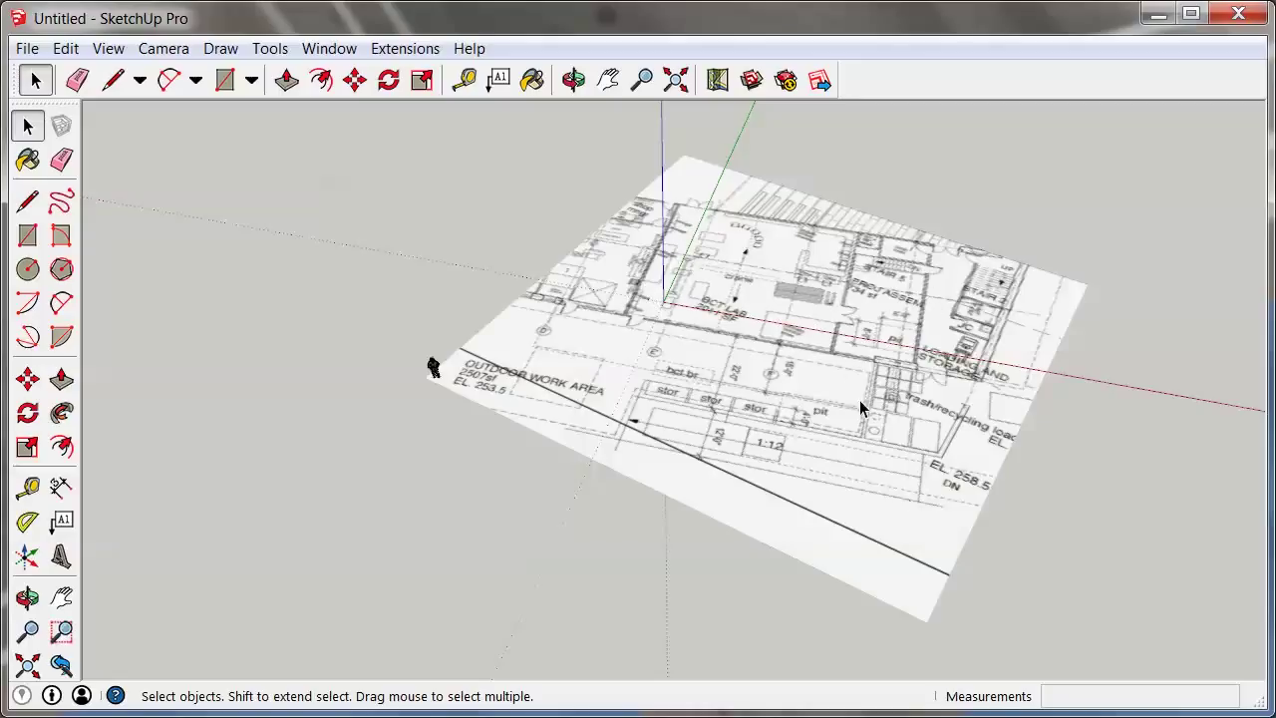